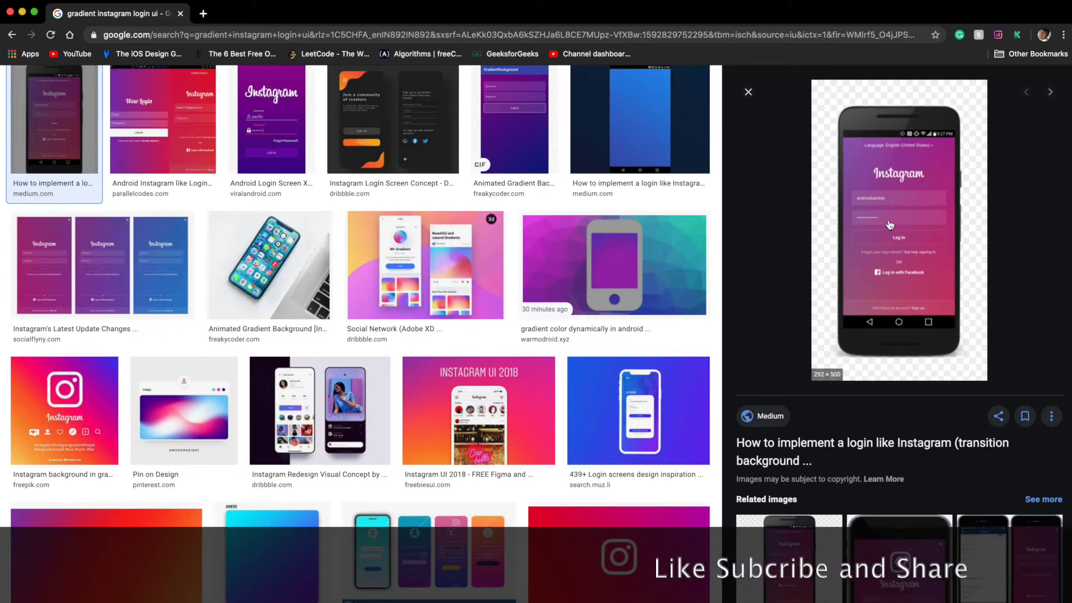
mouse_move(871, 198)
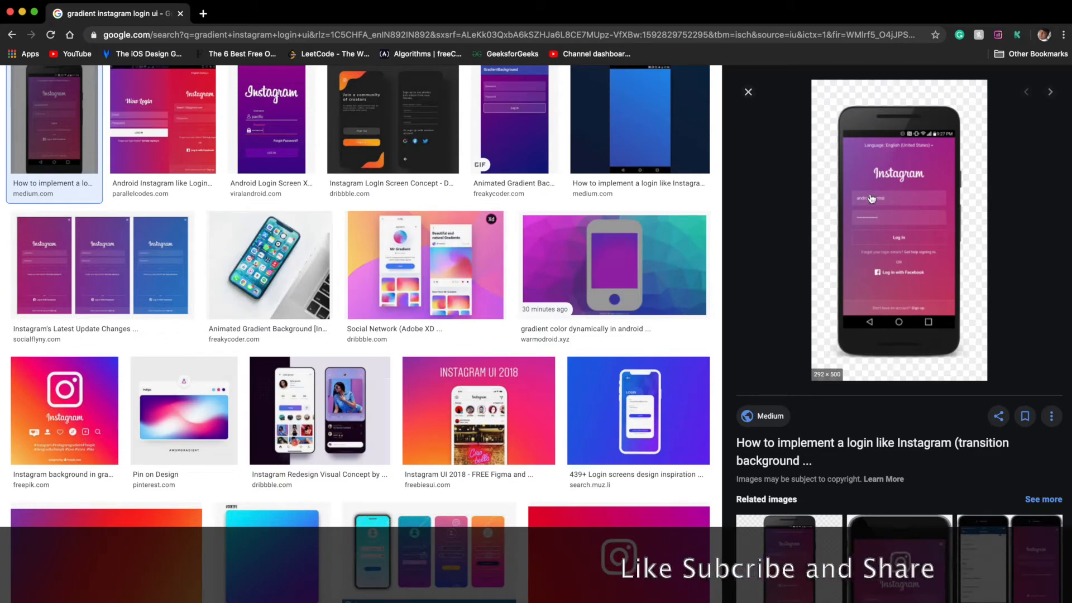
mouse_move(906, 234)
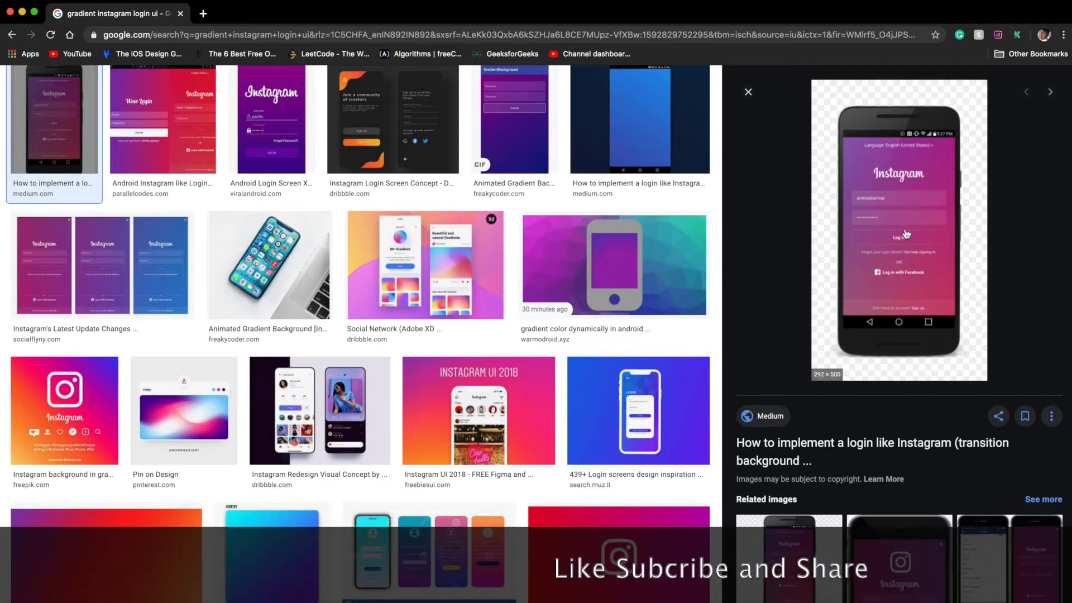
mouse_move(887, 201)
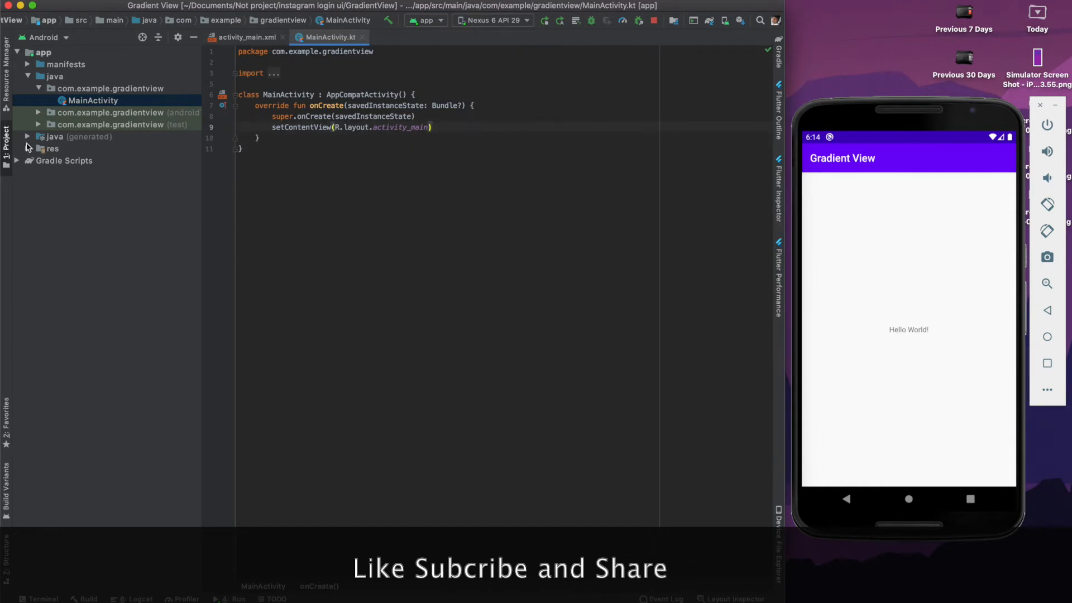
Step: Expand res and its drawable folder in the Project panel, then select drawable
left_click(49, 148)
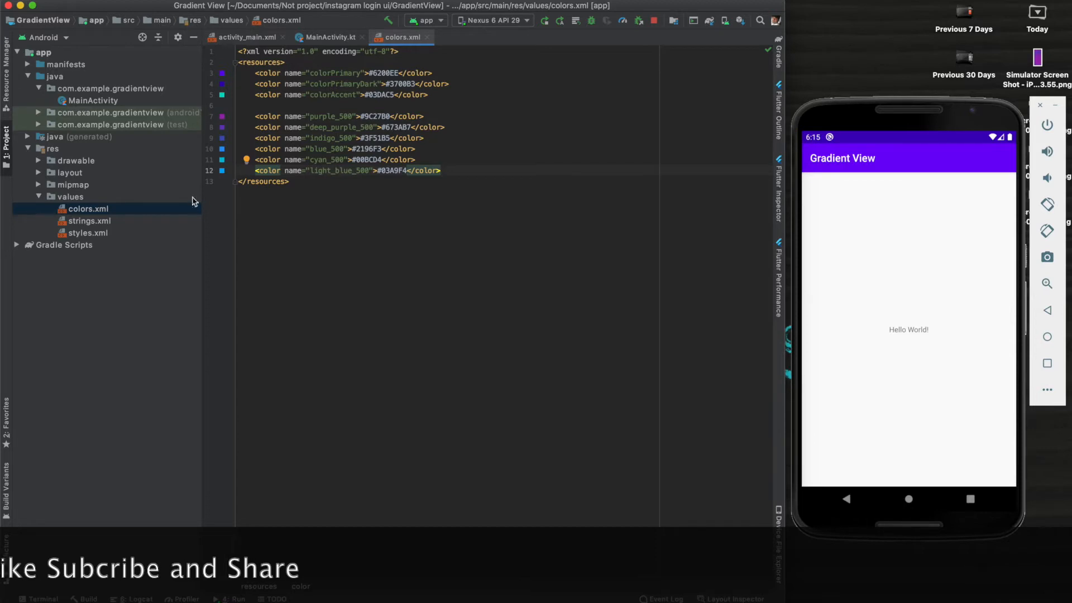
left_click(38, 160)
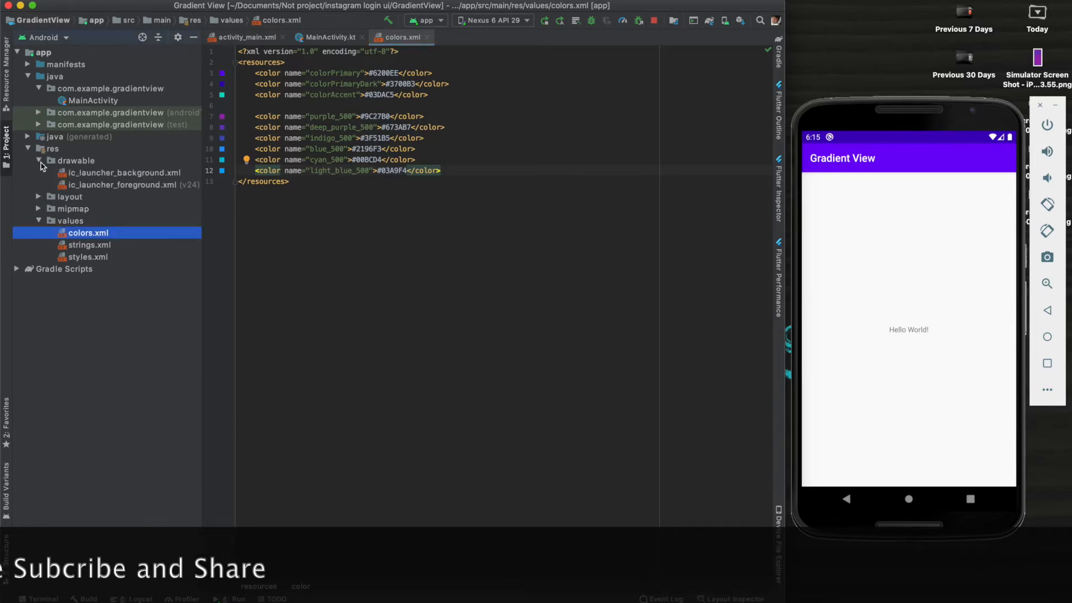
left_click(76, 160)
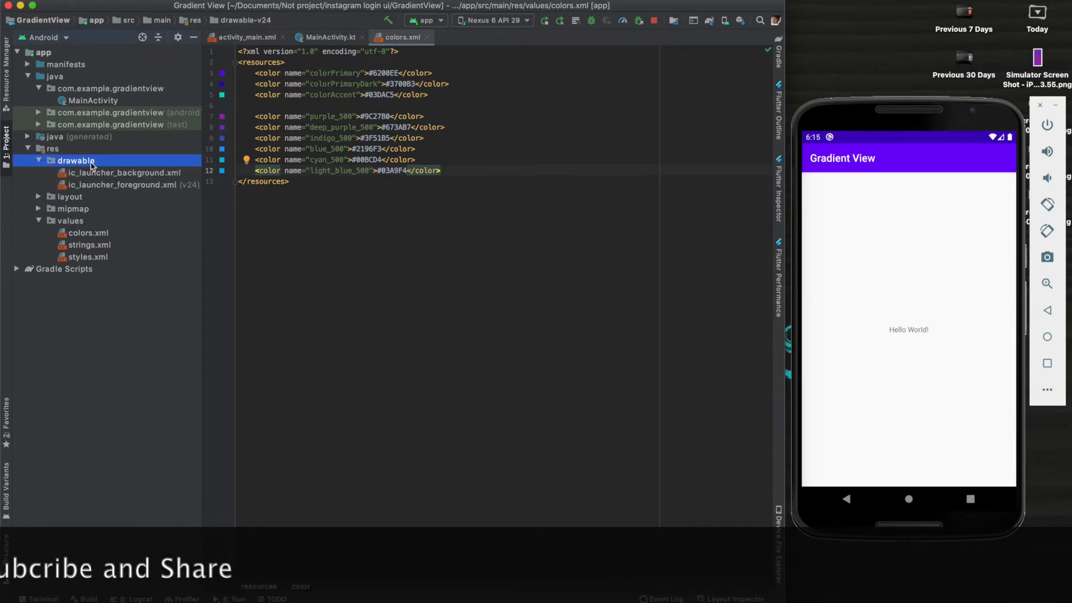
Step: Add gradient_one.xml to the drawable folder with shape as its root element
right_click(76, 160)
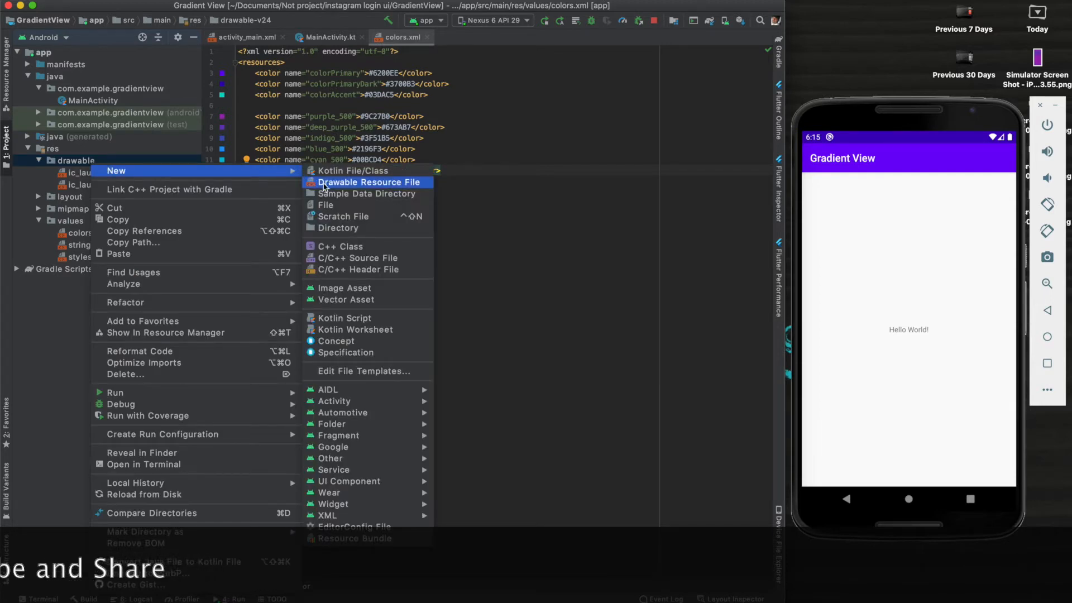
left_click(369, 182)
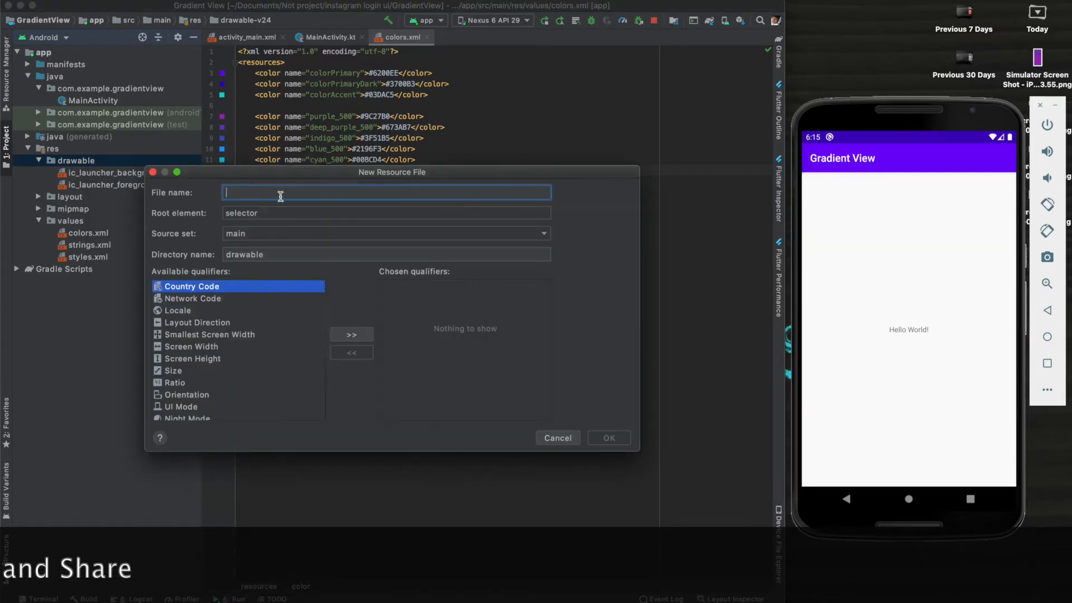
type("gradient_one")
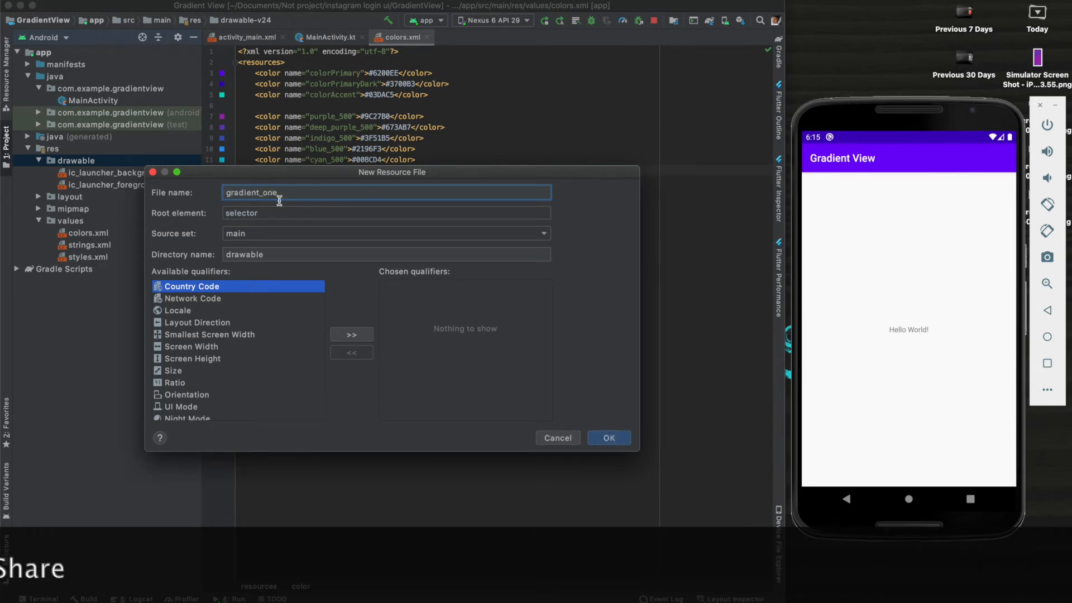
left_click(385, 213)
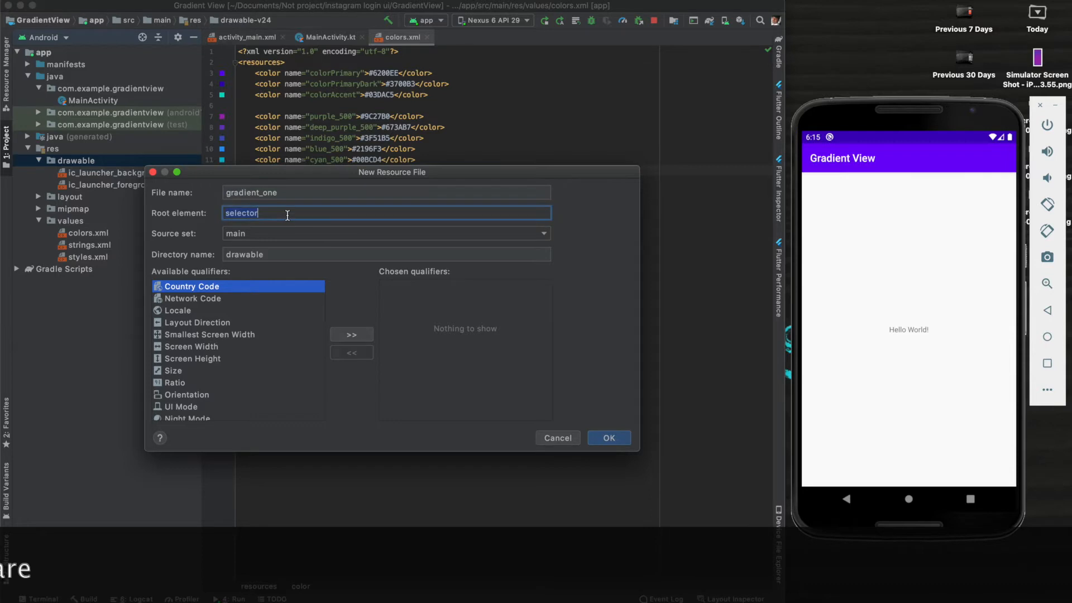
type("gra")
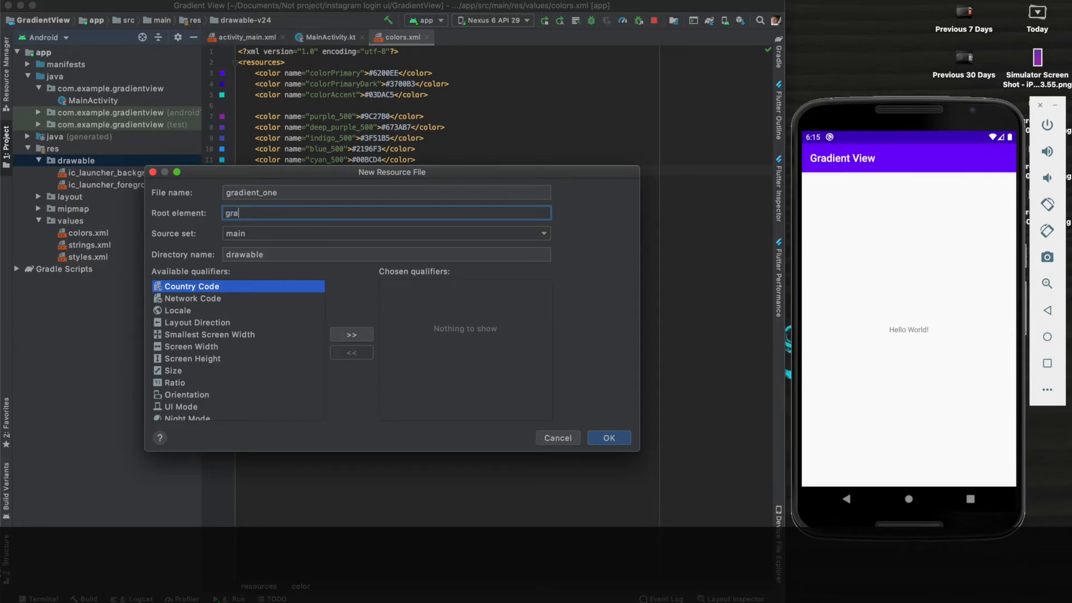
type("d")
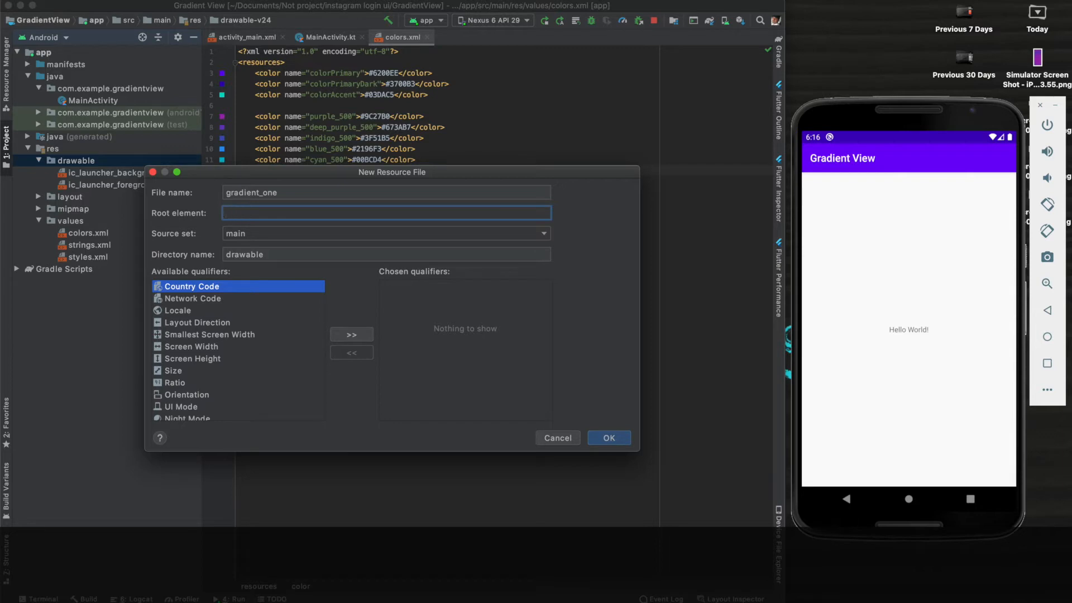
type("sha")
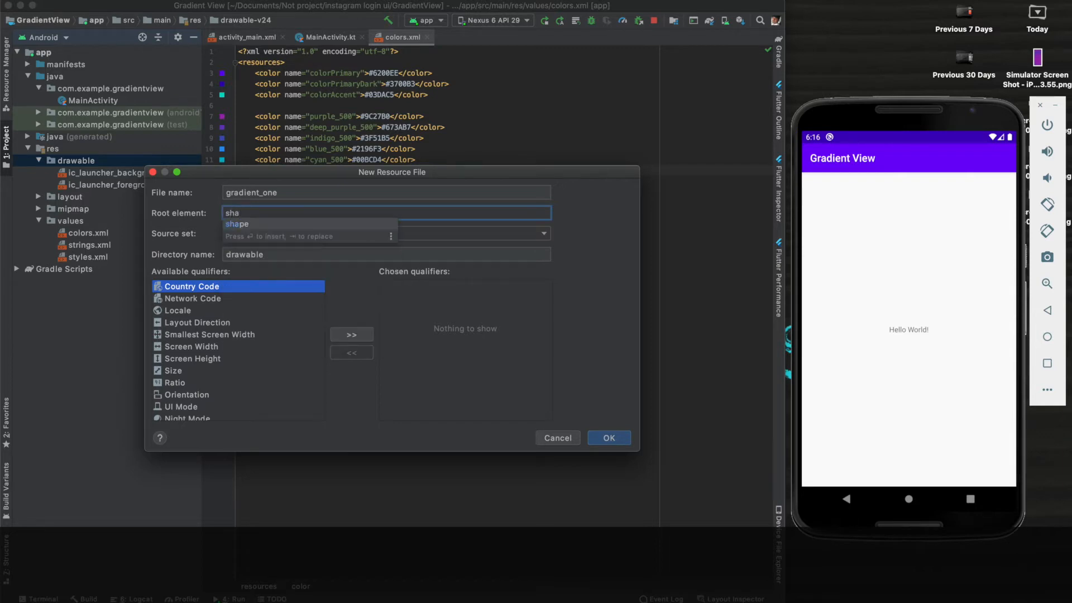
left_click(237, 223)
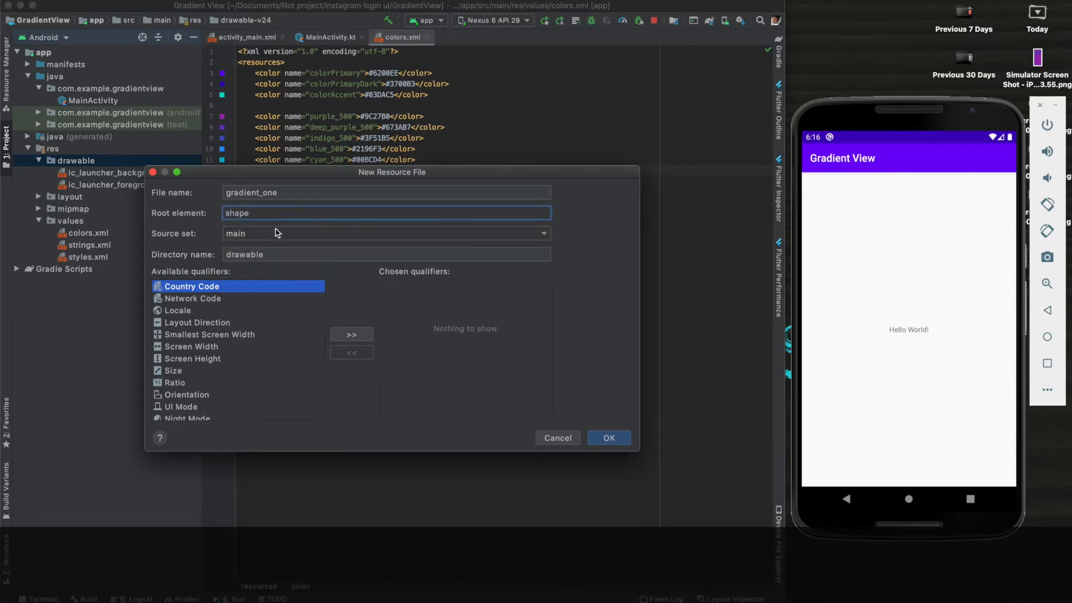
left_click(607, 438)
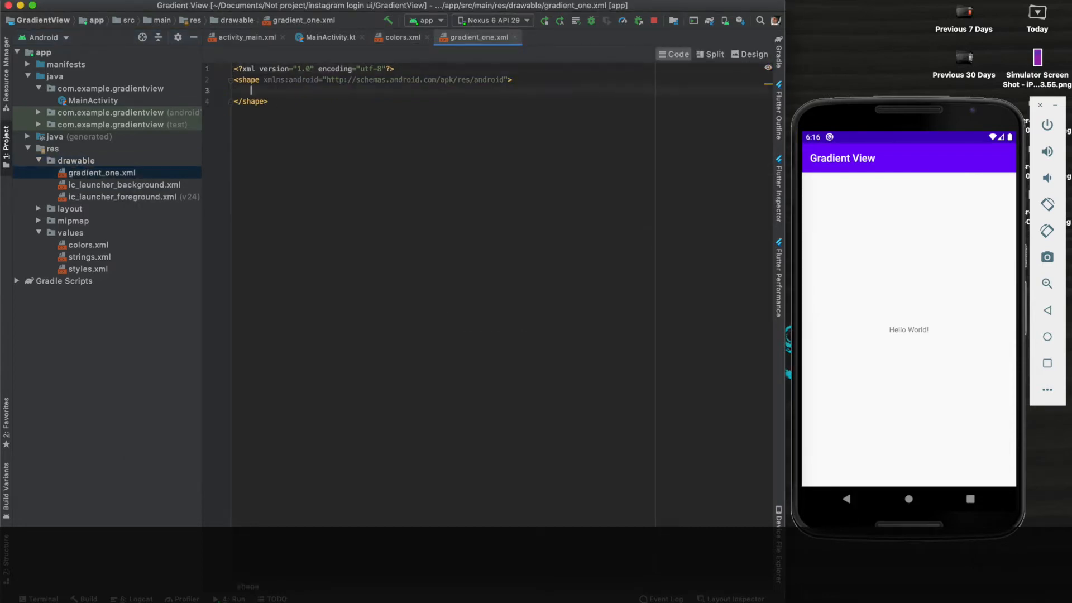
Step: Add a gradient tag from deep_purple_500 to purple_500 with angle 0 inside the shape
type("<gradient")
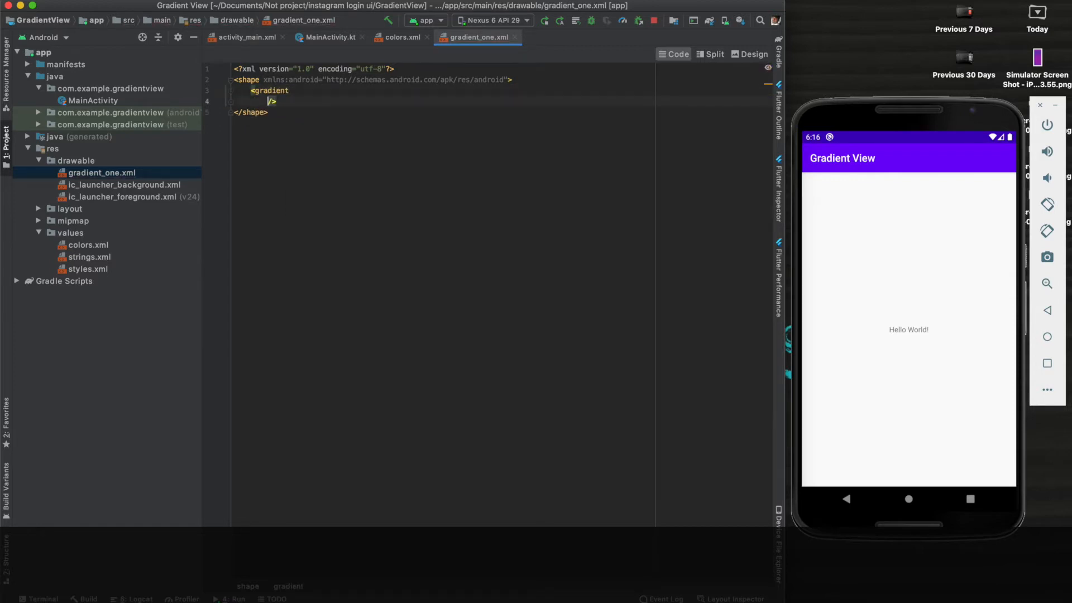
key("enter")
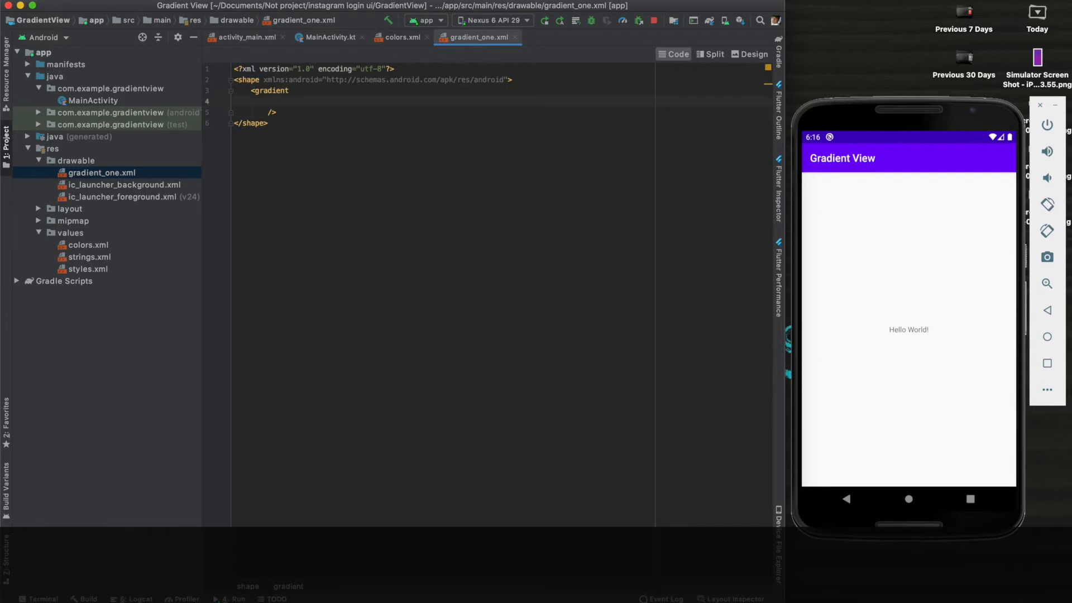
type("android:startColor=\"")
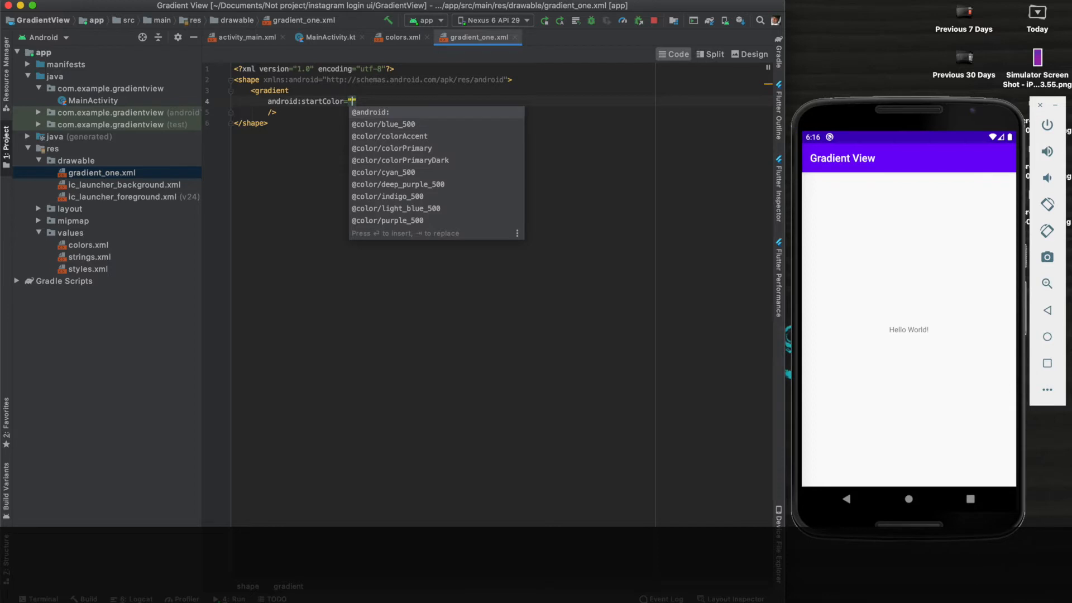
type("deep_purple_500")
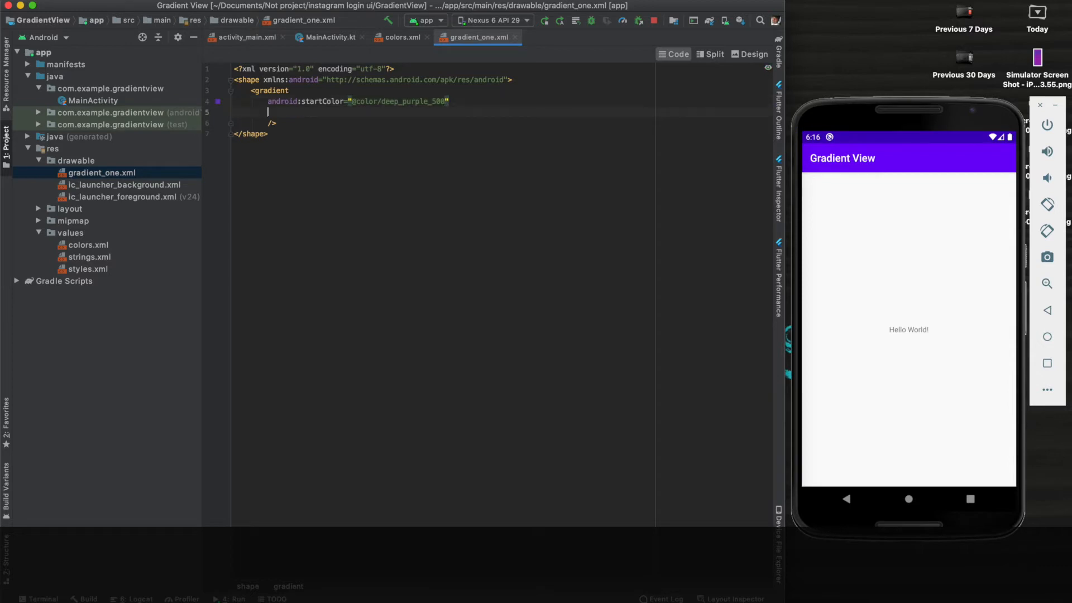
type("and")
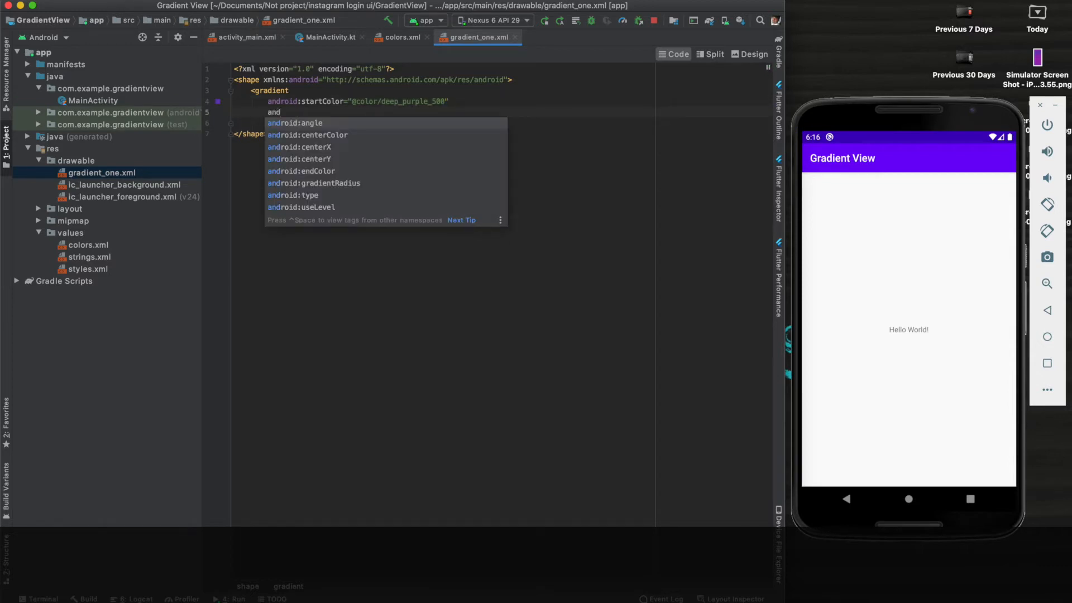
type("endColor=\"")
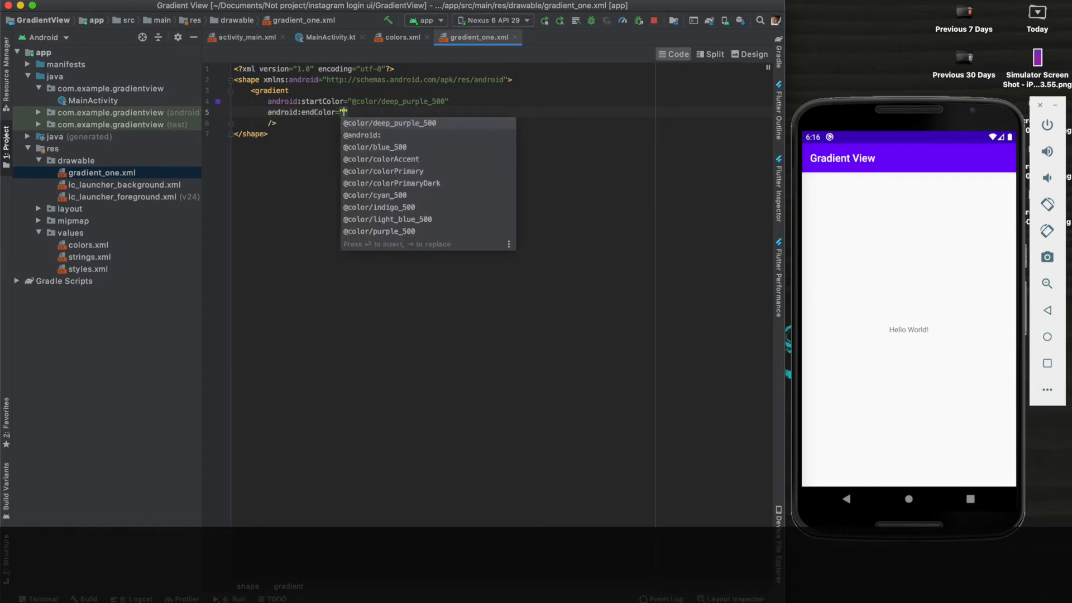
type("purple_500")
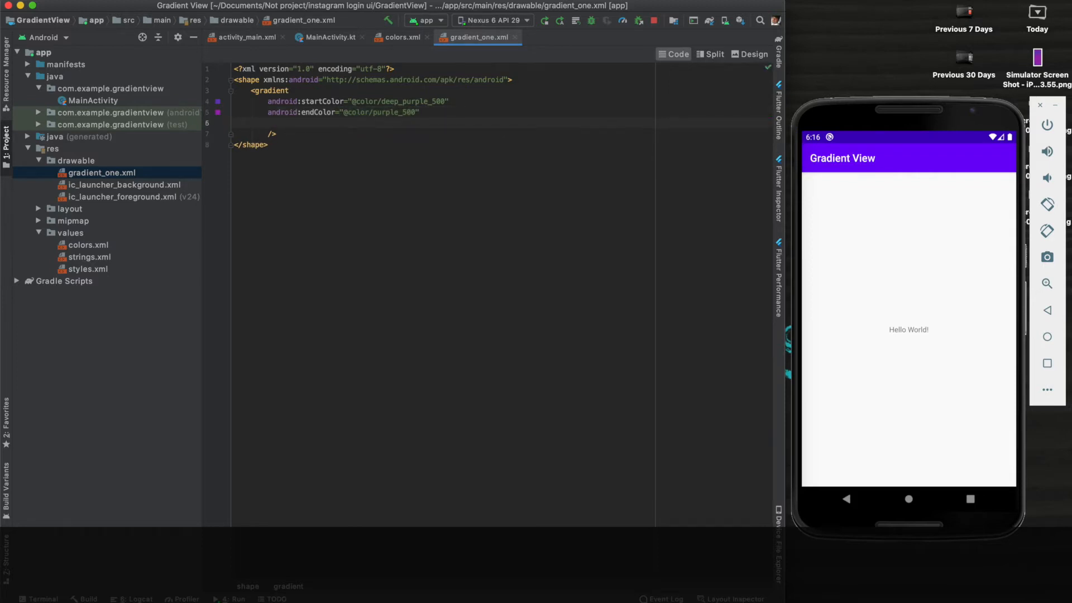
type("android:angle=\"")
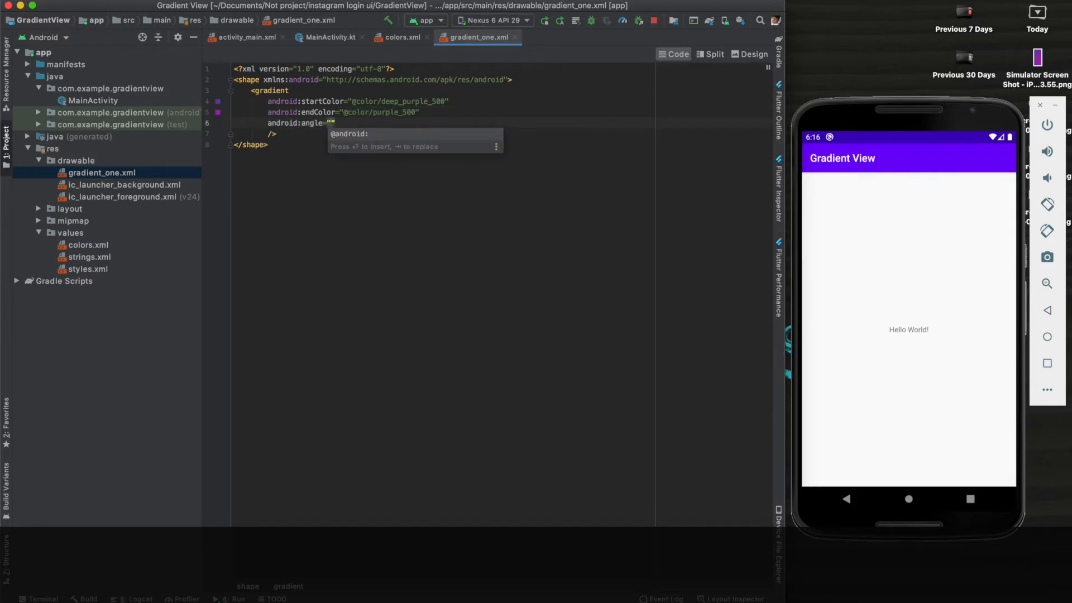
type("0")
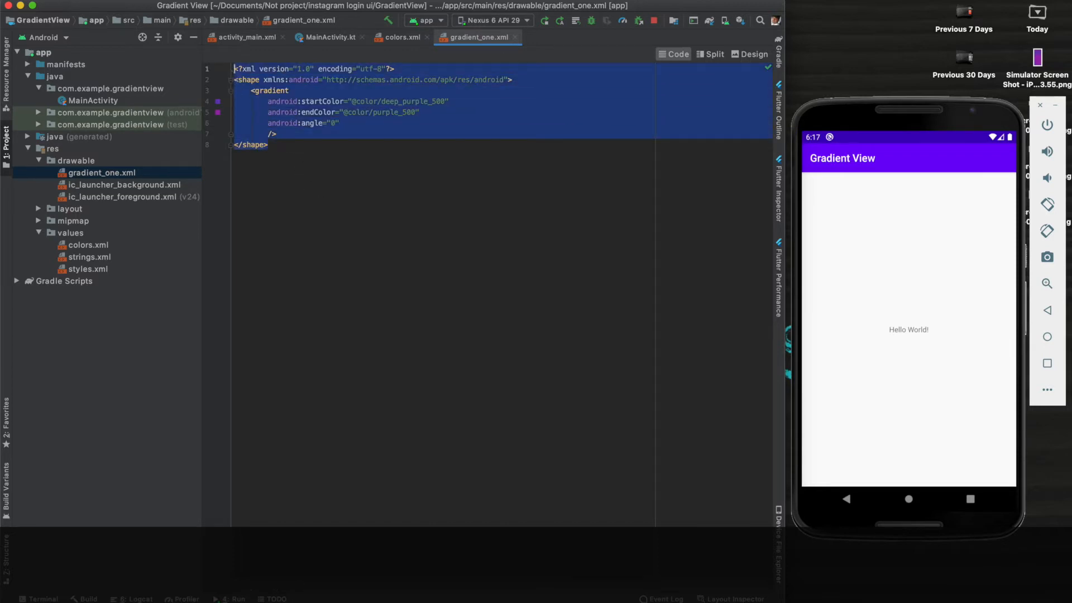
left_click(103, 173)
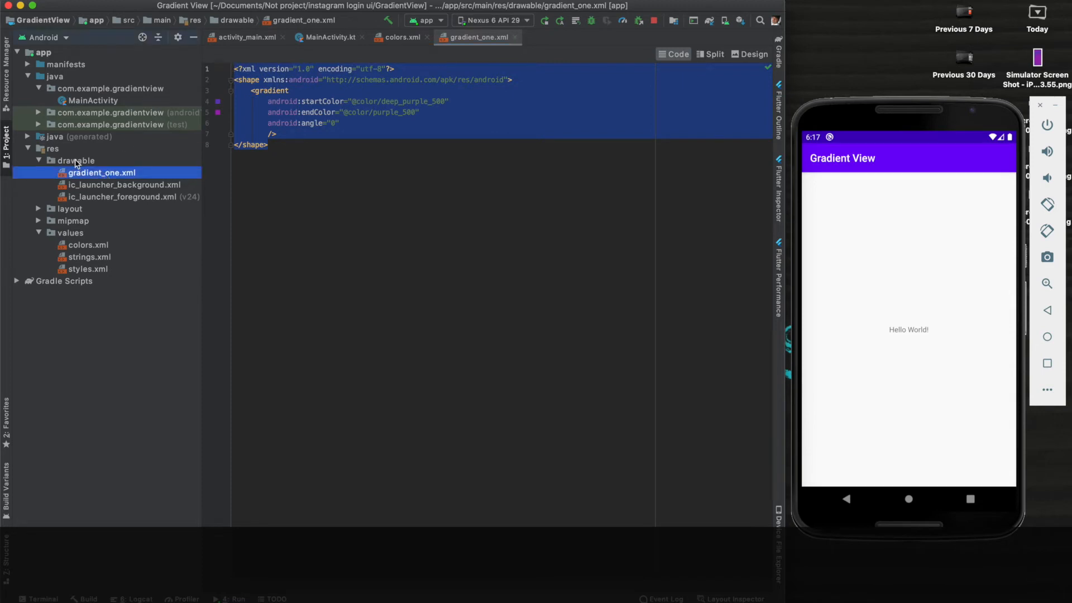
Step: Create drawable resource file gradient_two with a shape root element
right_click(76, 161)
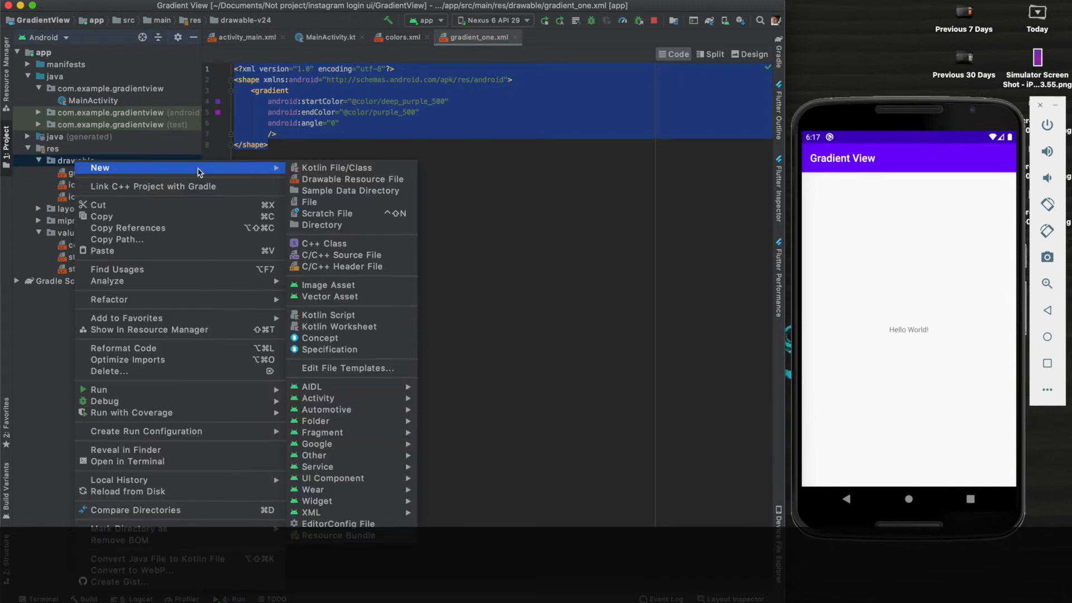
left_click(353, 179)
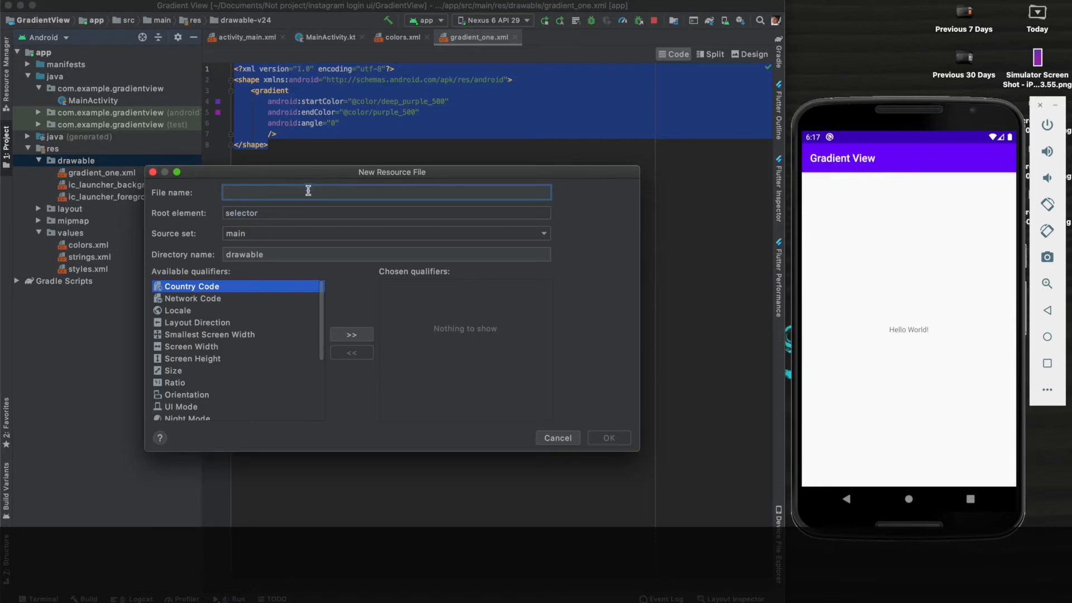
type("gradient_two")
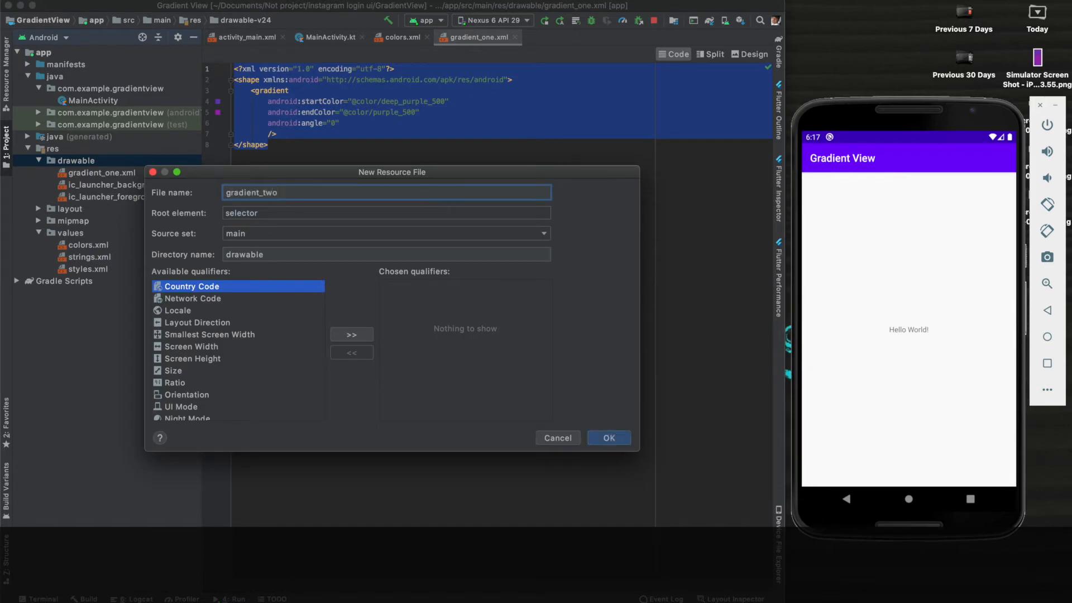
type("sha")
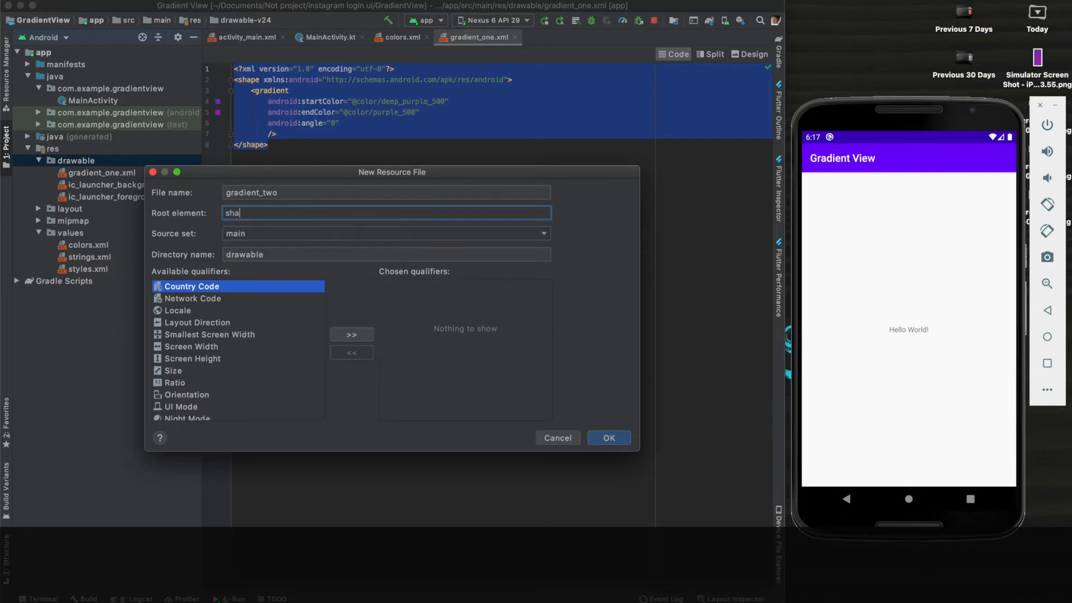
left_click(608, 437)
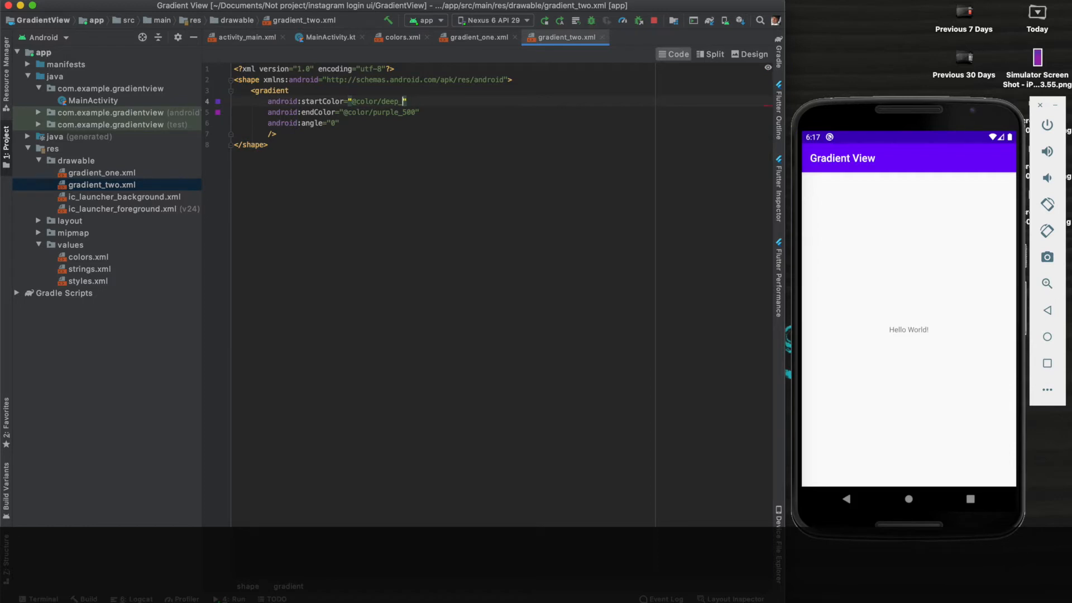
Step: Give gradient_two a gradient from indigo_500 to blue_500 at angle 45
type("indigo")
left_click(343, 112)
type("b")
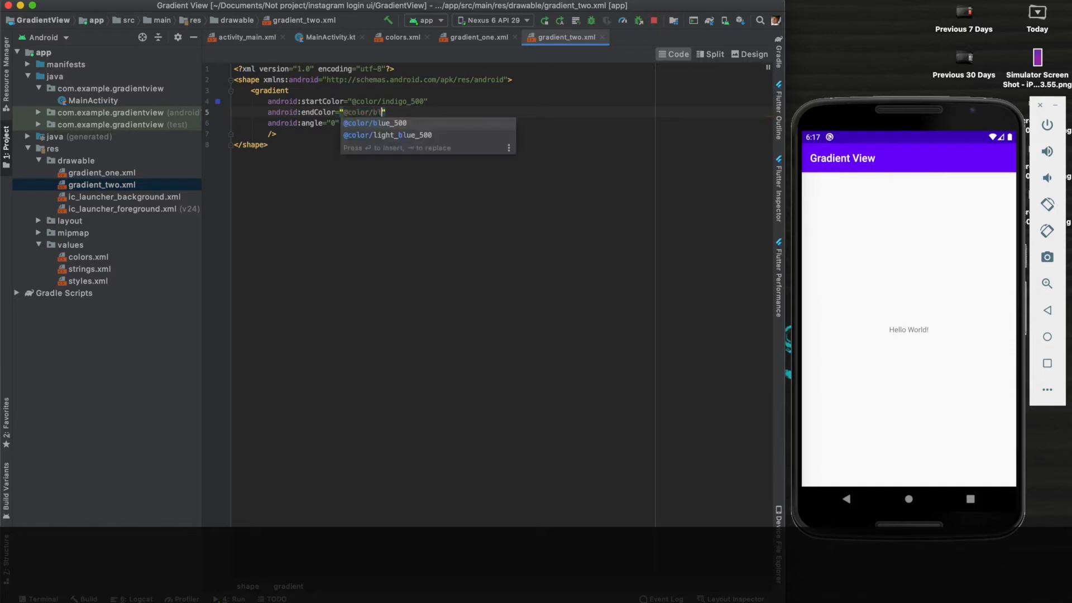
key("Enter")
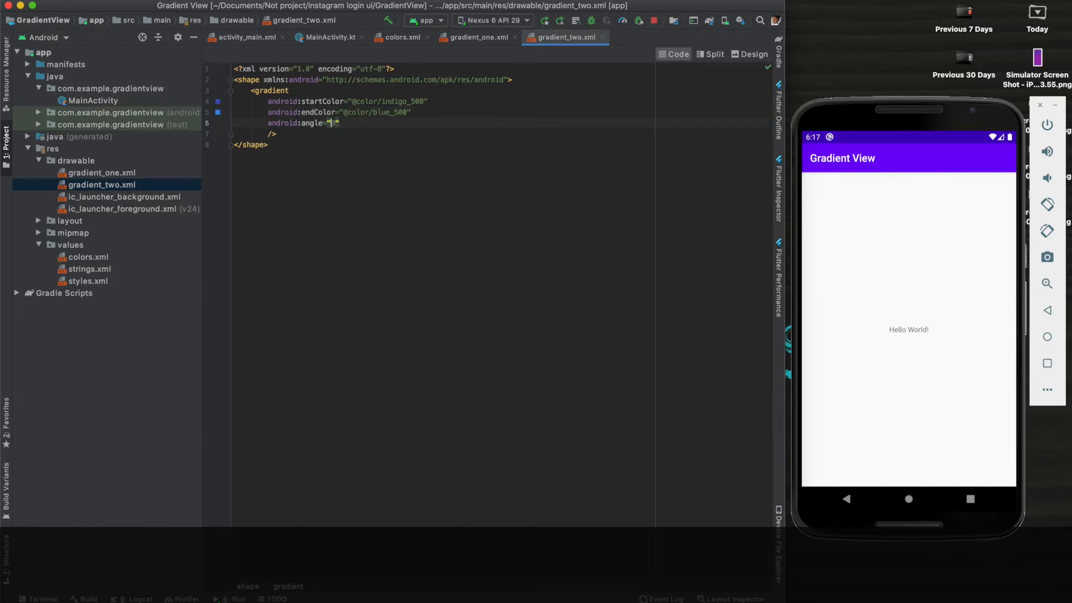
type("45")
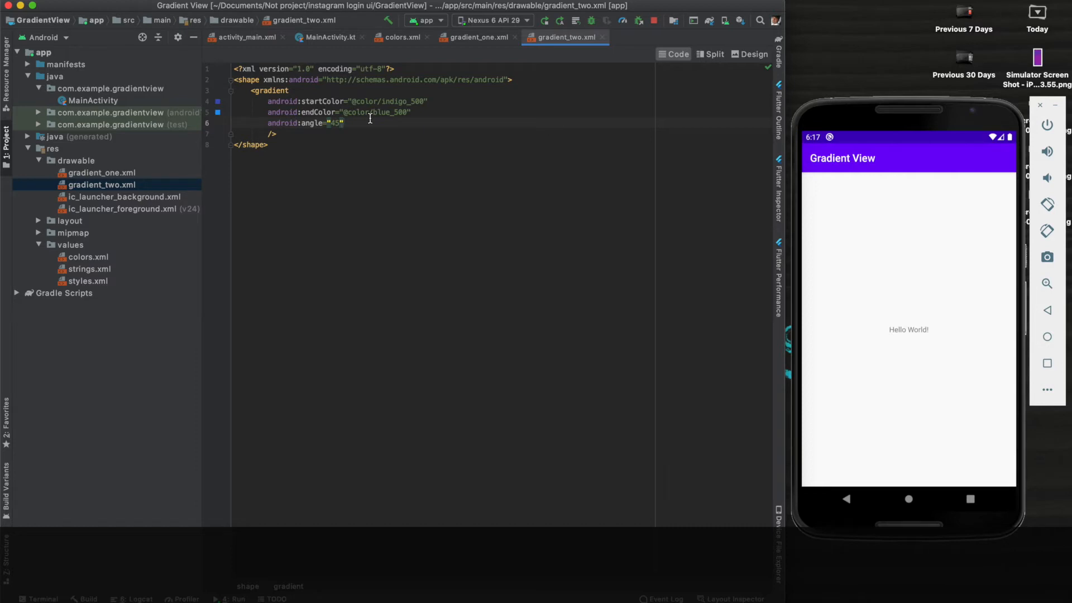
left_click(76, 160)
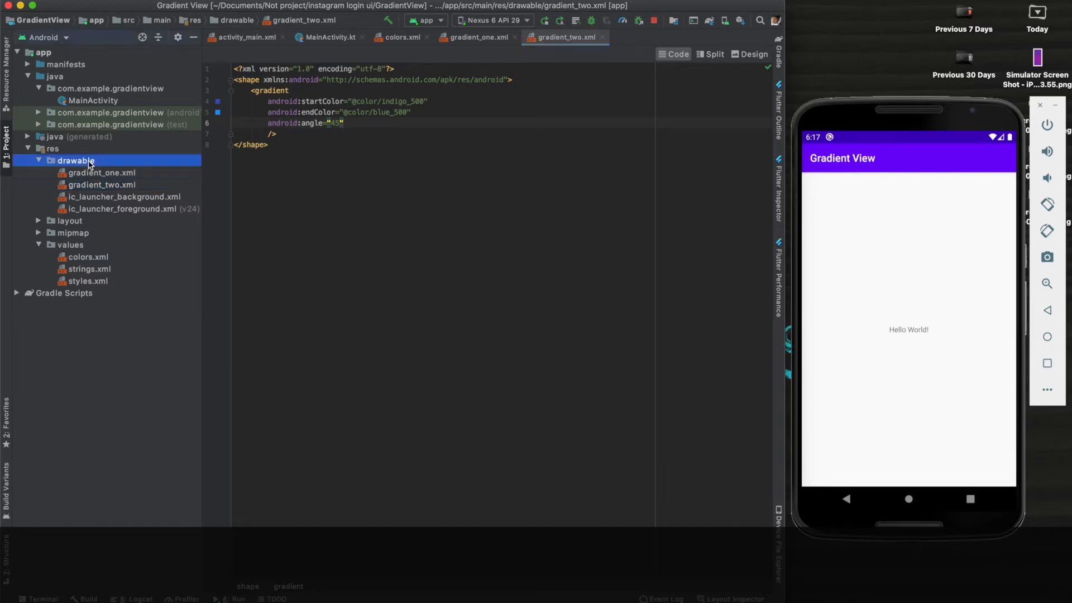
Step: Create drawable resource file gradient_three with a shape root element
right_click(76, 160)
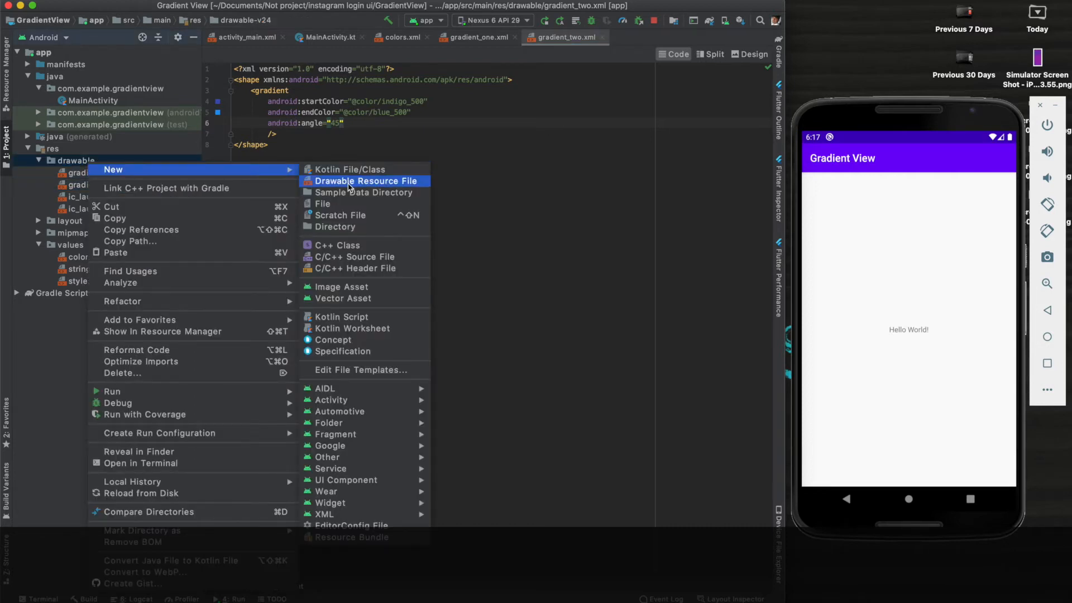
left_click(367, 180)
type("gradient_three")
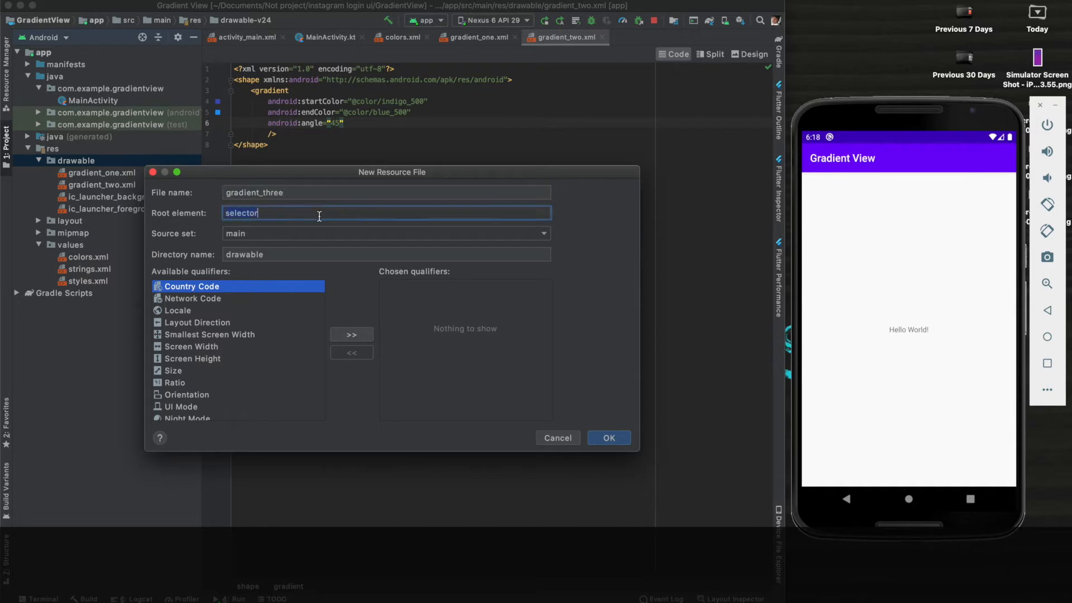
type("shape")
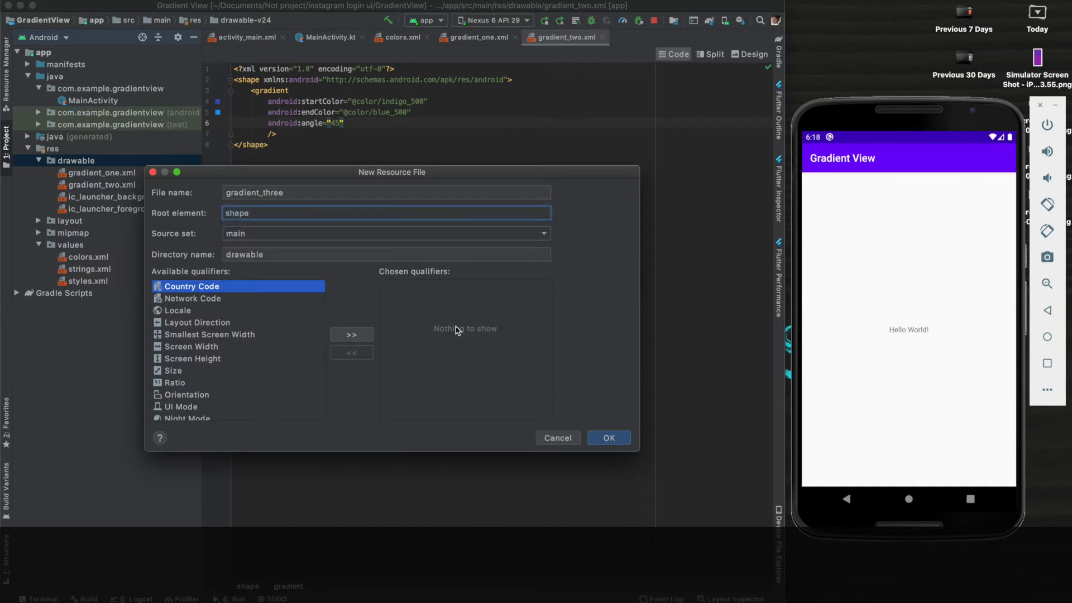
left_click(607, 438)
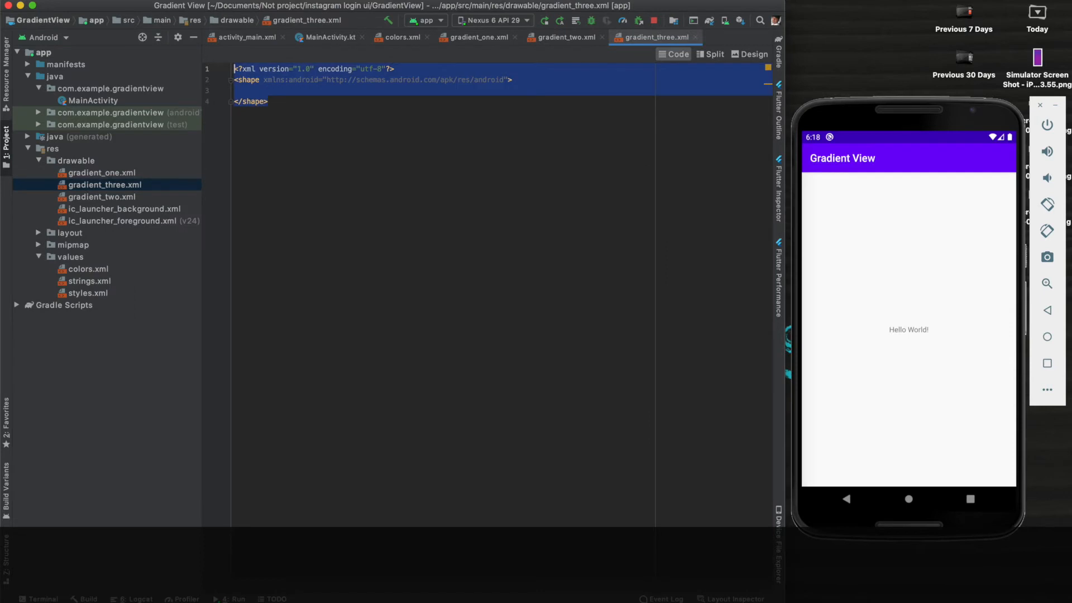
Step: Add a cyan_500 to light_blue_500 gradient at angle 90, then view colors.xml
type("<gradient")
type("android:angle=\"")
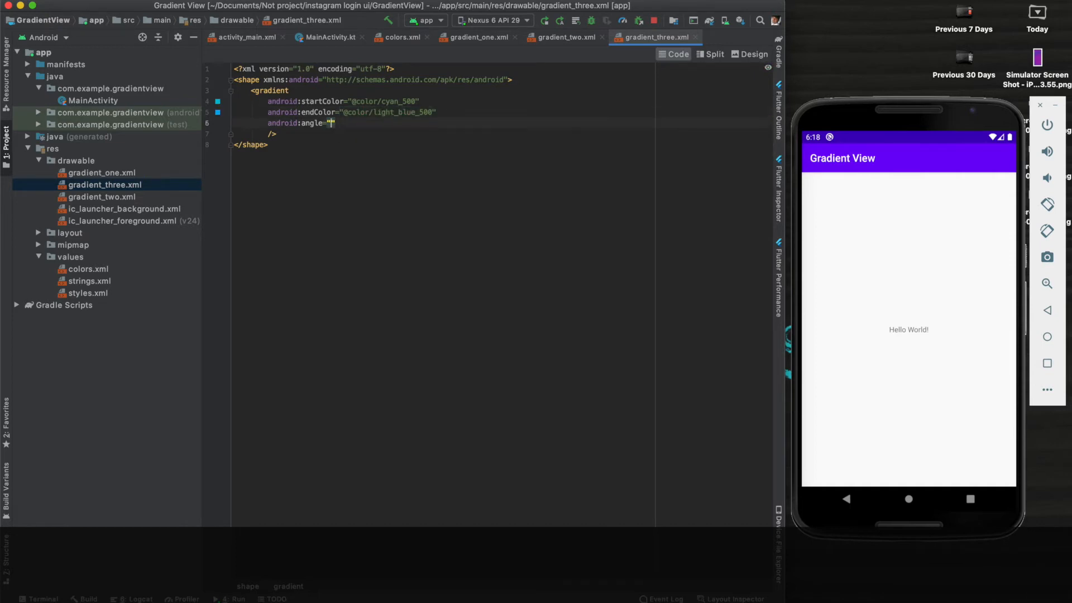
type("90")
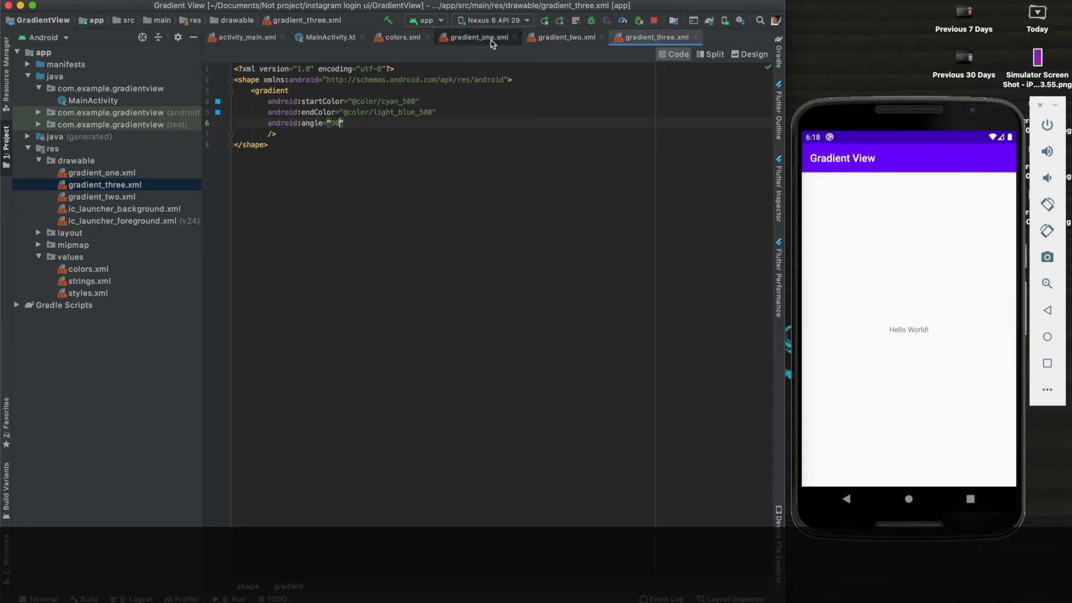
left_click(477, 37)
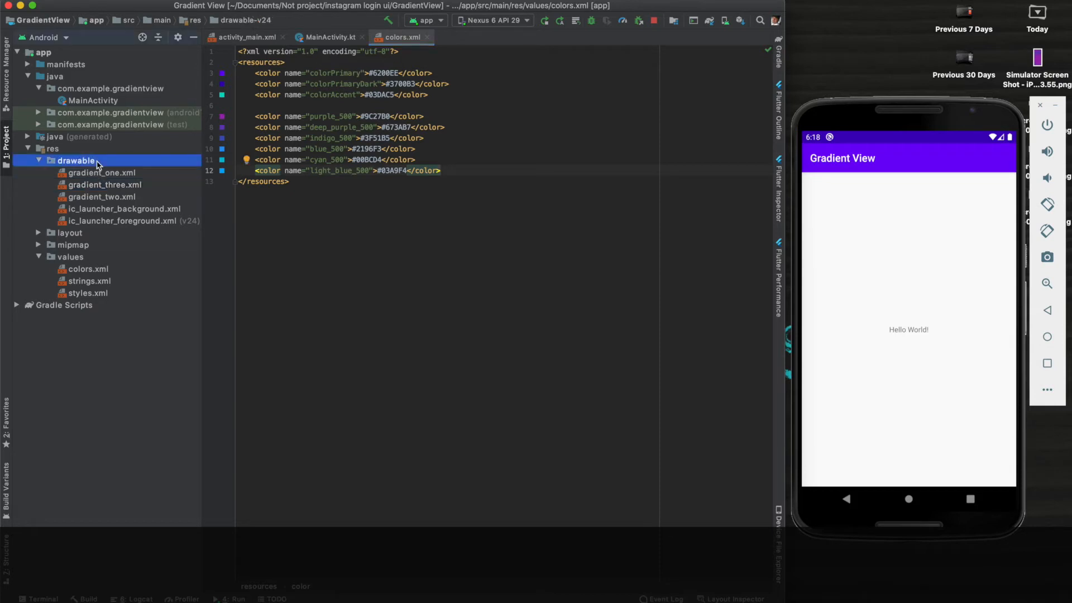
Step: Create animation_list.xml in drawable with an animation-list root, correcting the file name
right_click(75, 161)
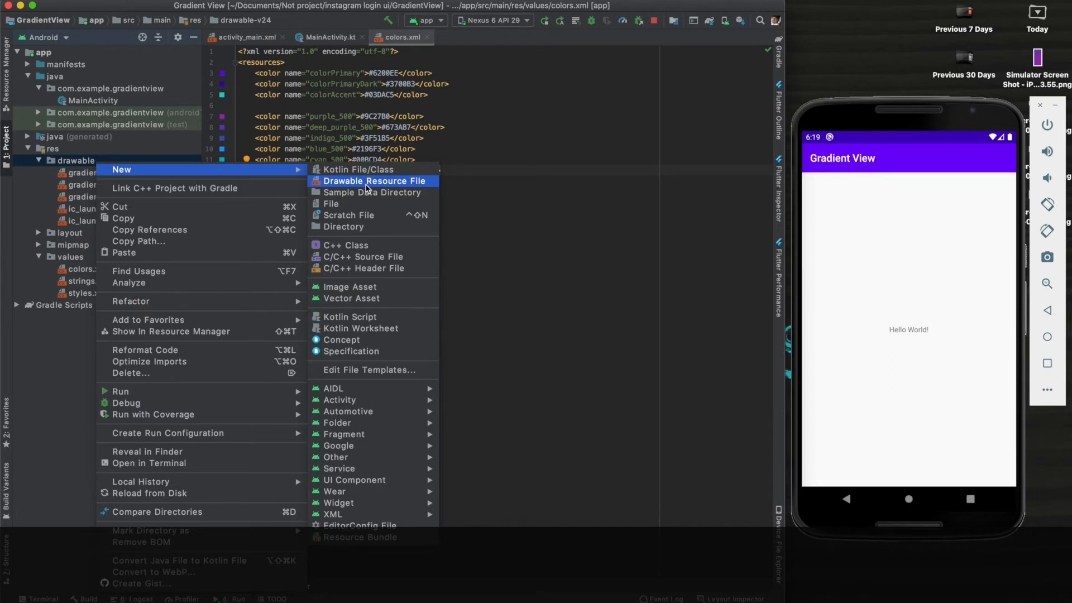
left_click(374, 180)
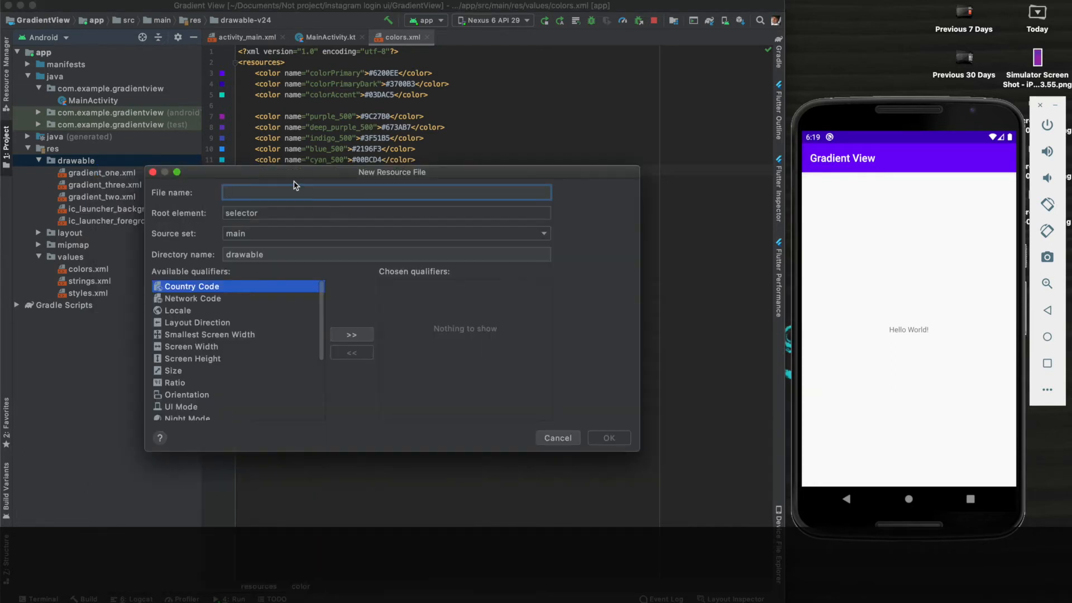
type("animation-lis")
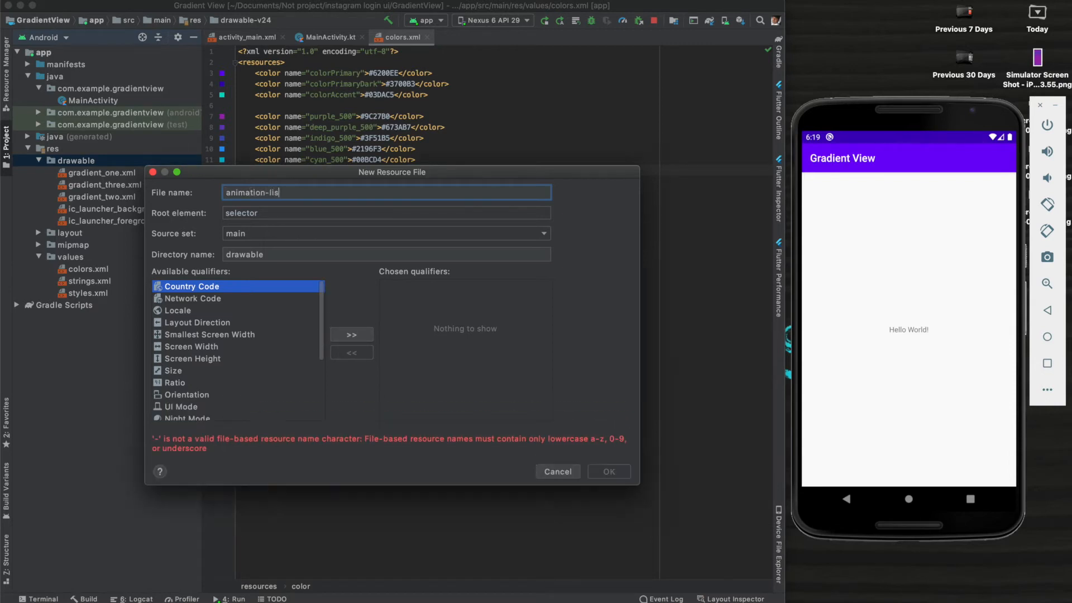
type("ani")
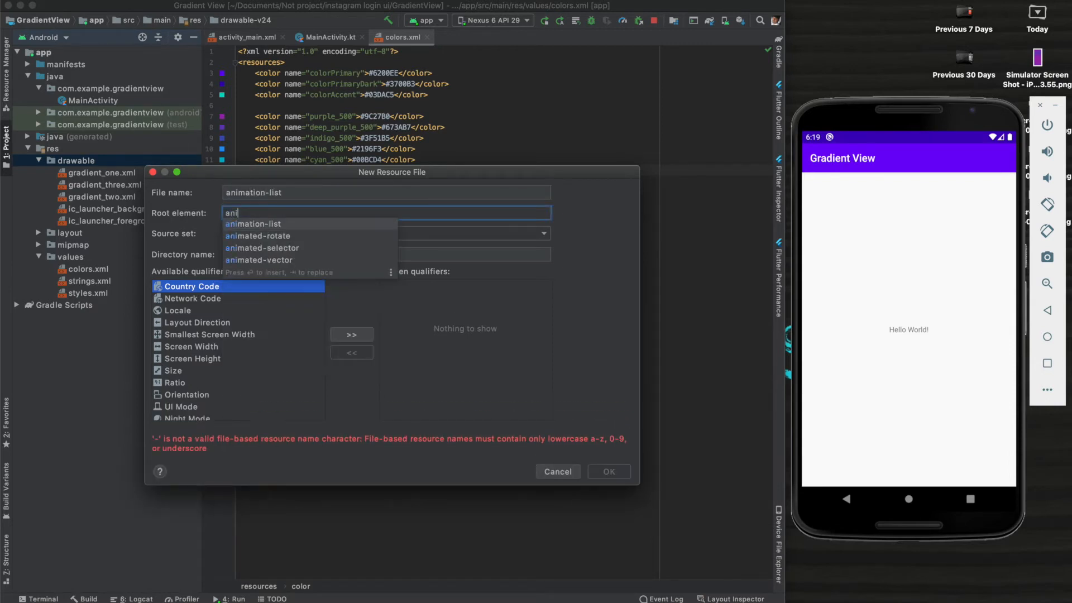
left_click(253, 223)
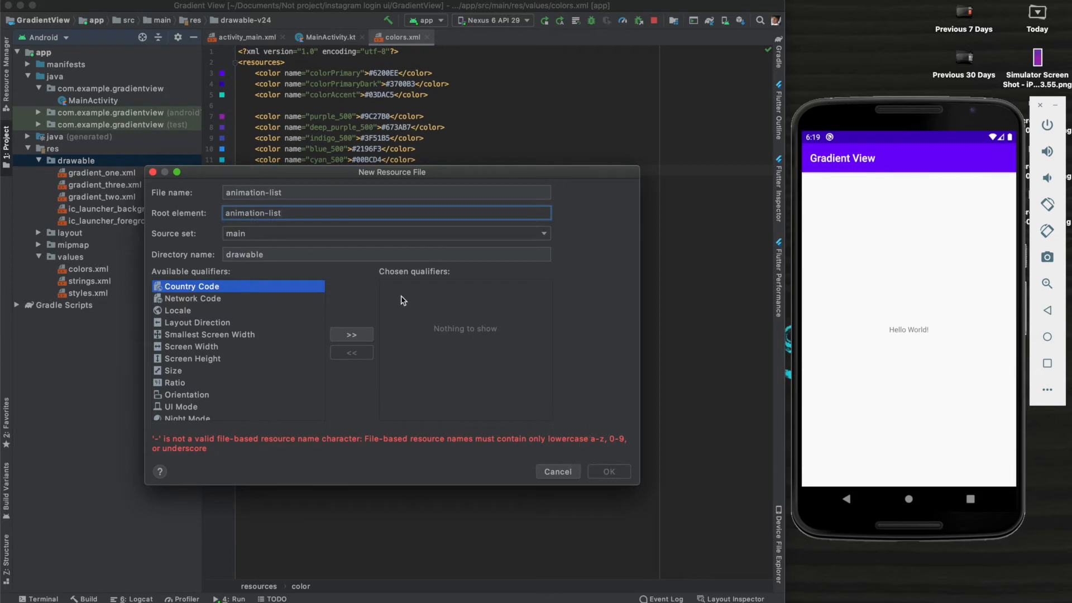
left_click(269, 192)
type("_")
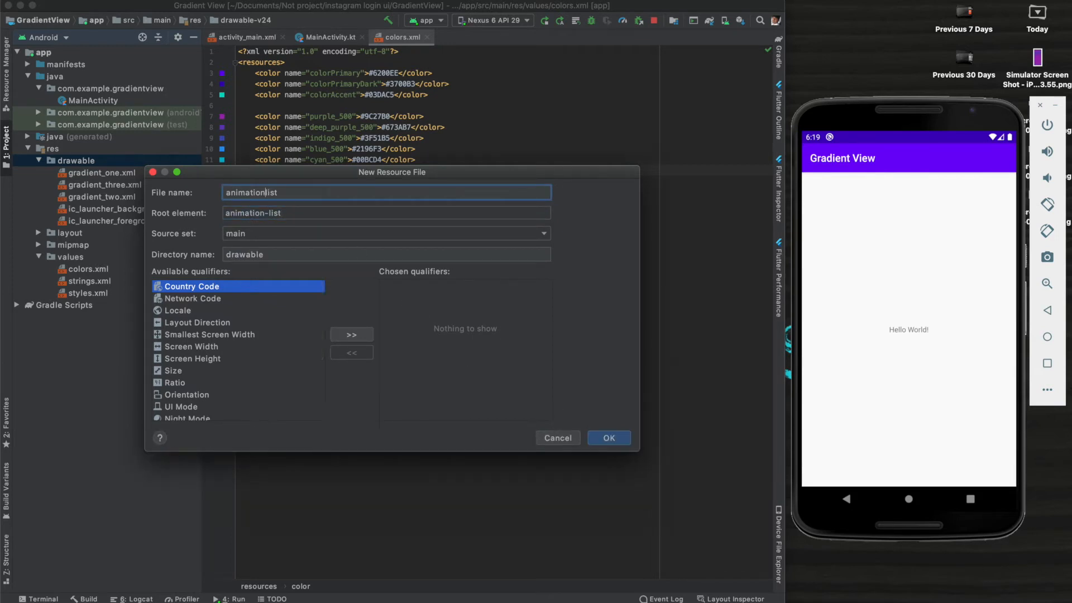
left_click(608, 438)
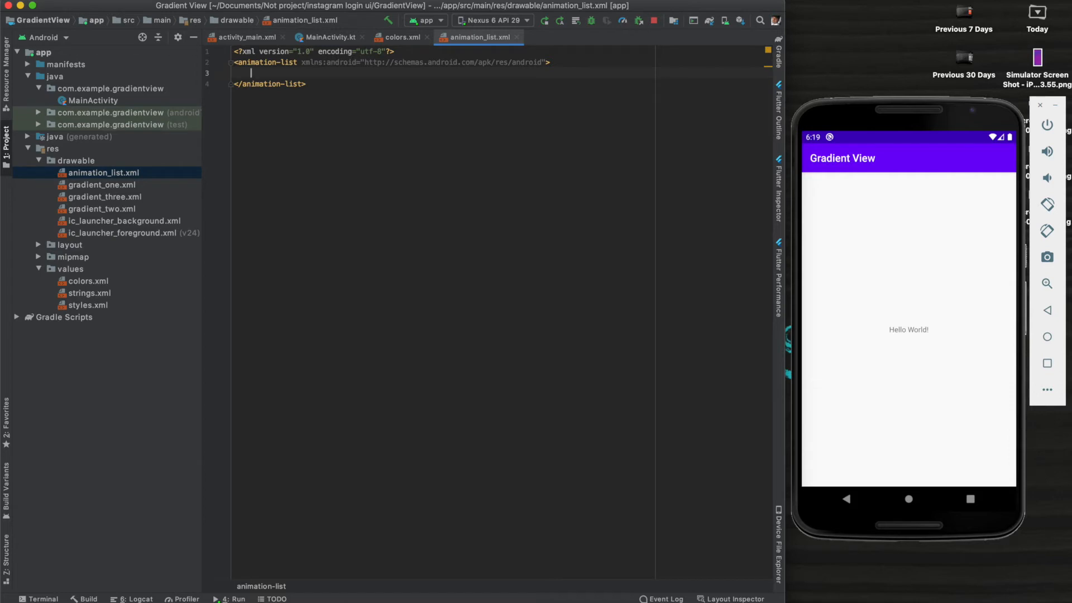
Step: Add items for gradient_one, gradient_two and gradient_three, each with duration 6000
type("<item")
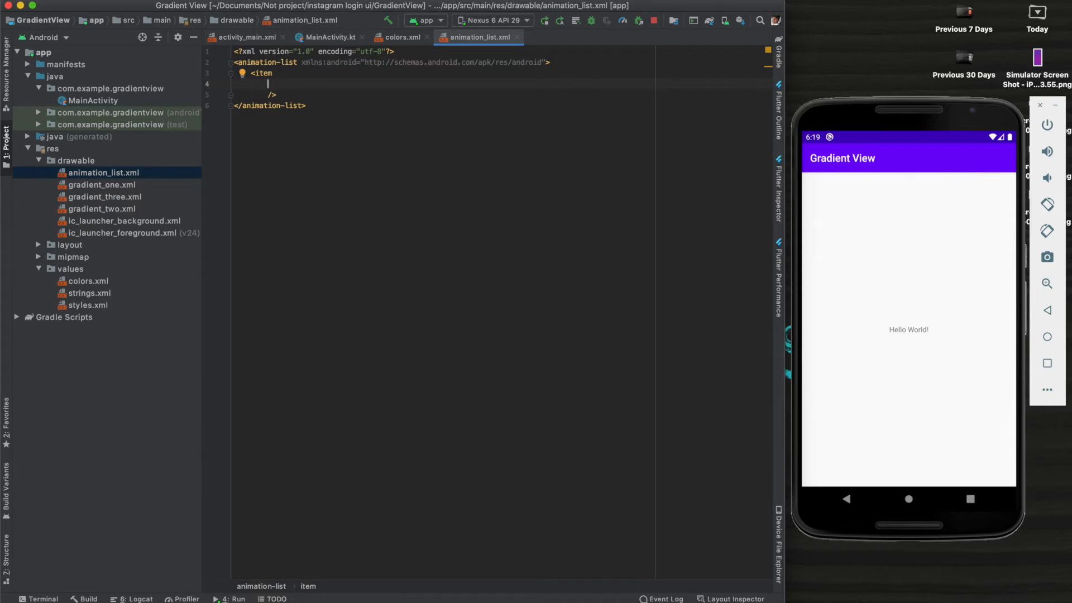
type("android:drawable=\"@drawable/gradient_one")
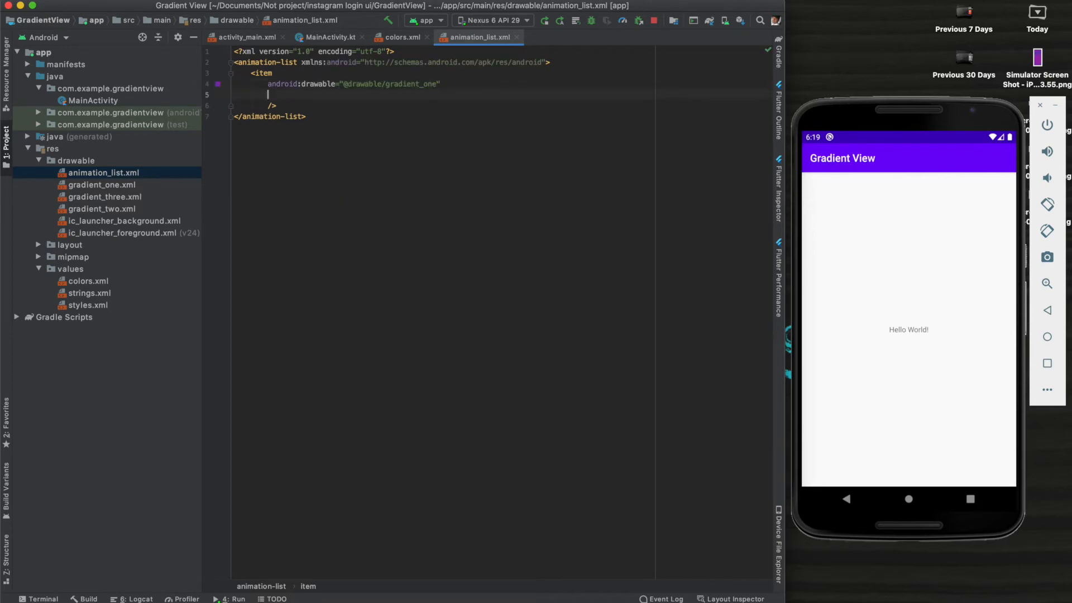
type("android:duration=\"\"")
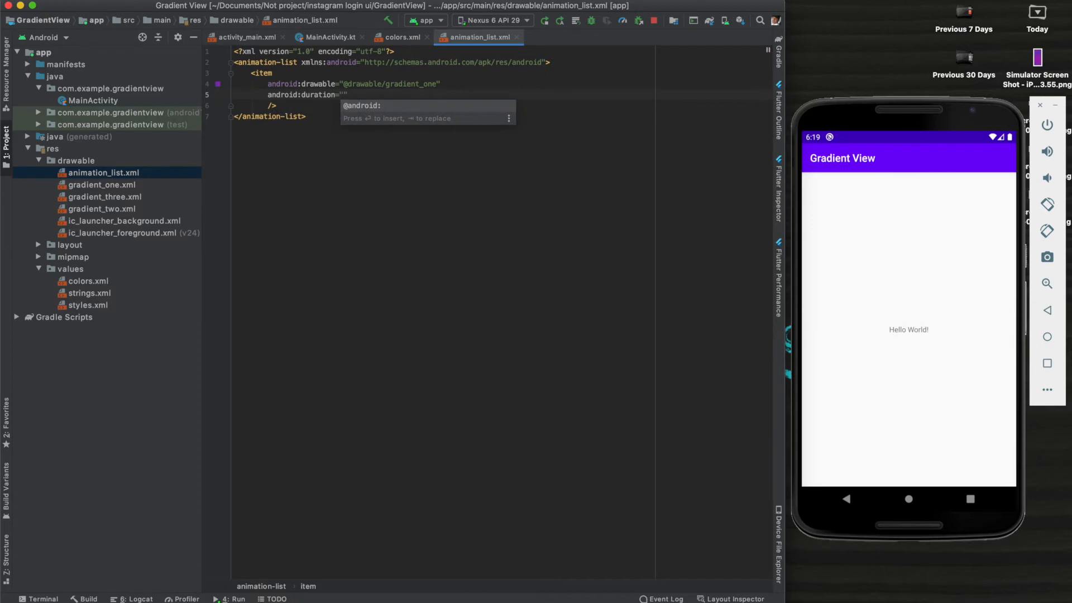
type("6000")
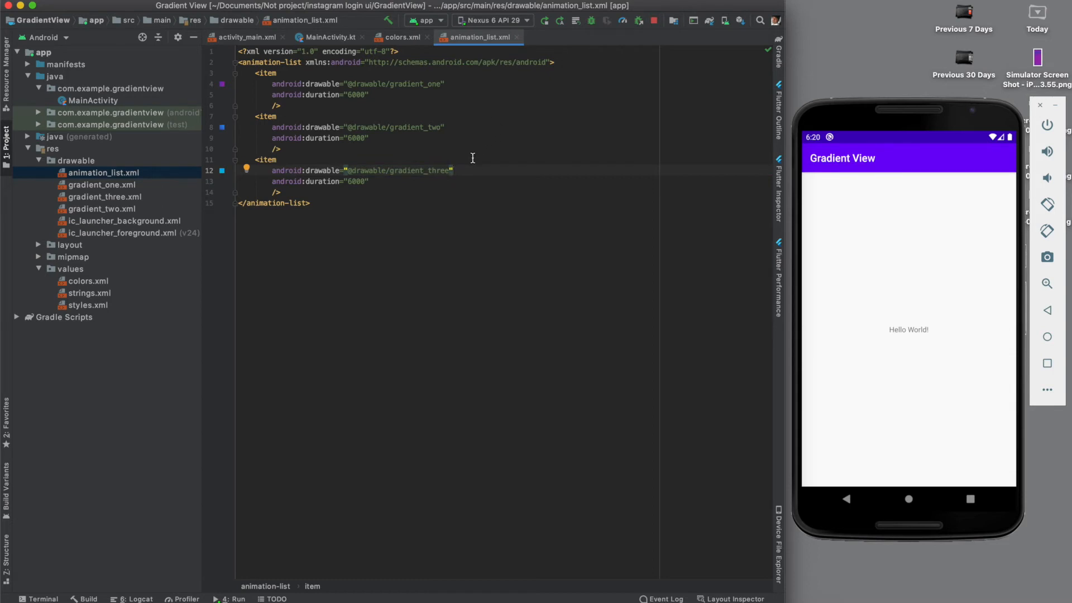
mouse_move(460, 174)
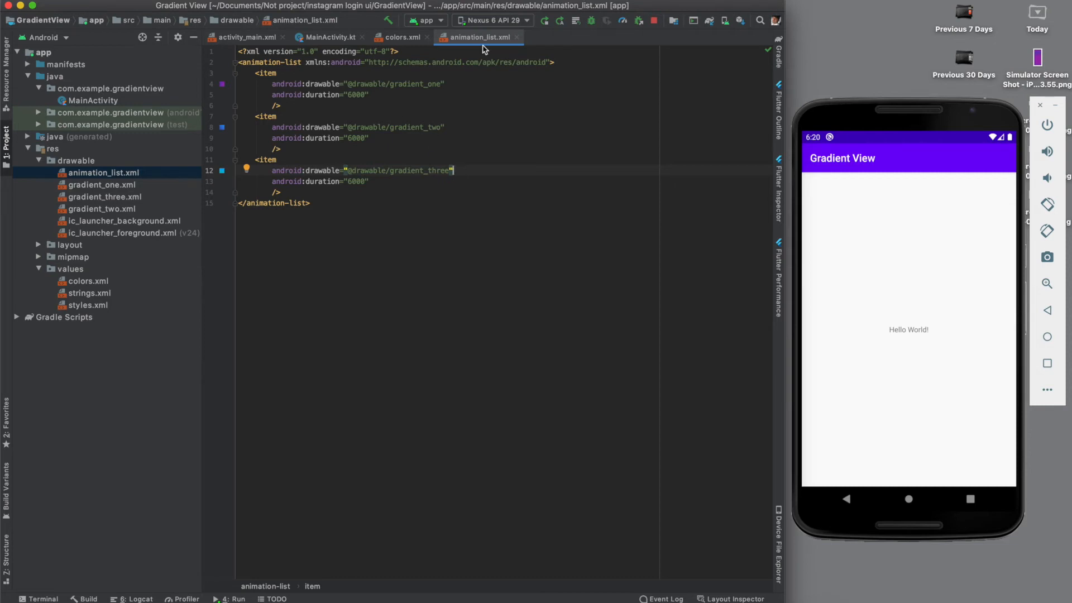
mouse_move(485, 37)
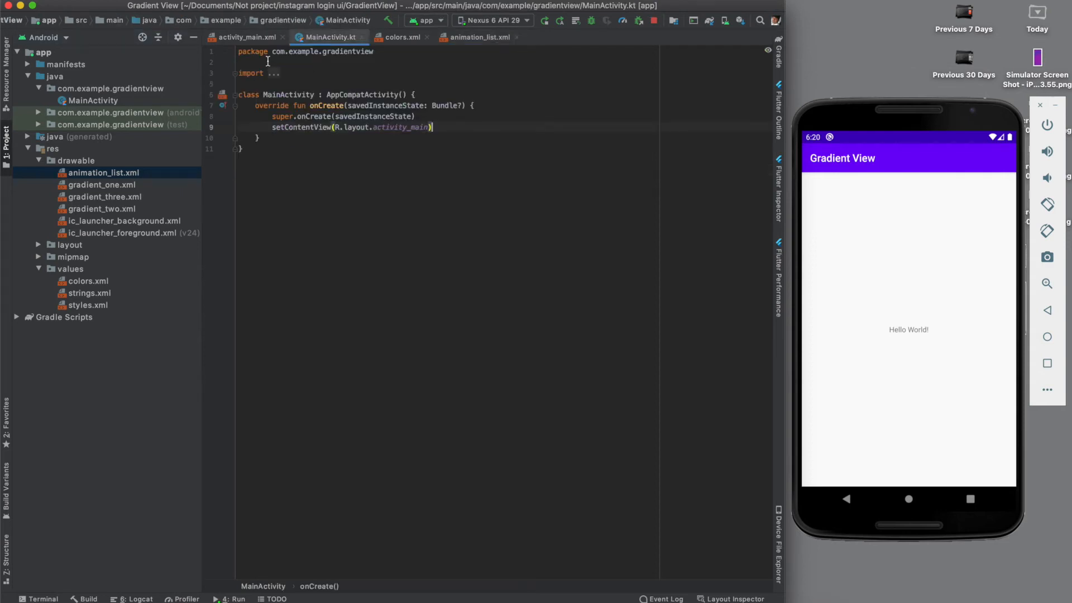
left_click(247, 37)
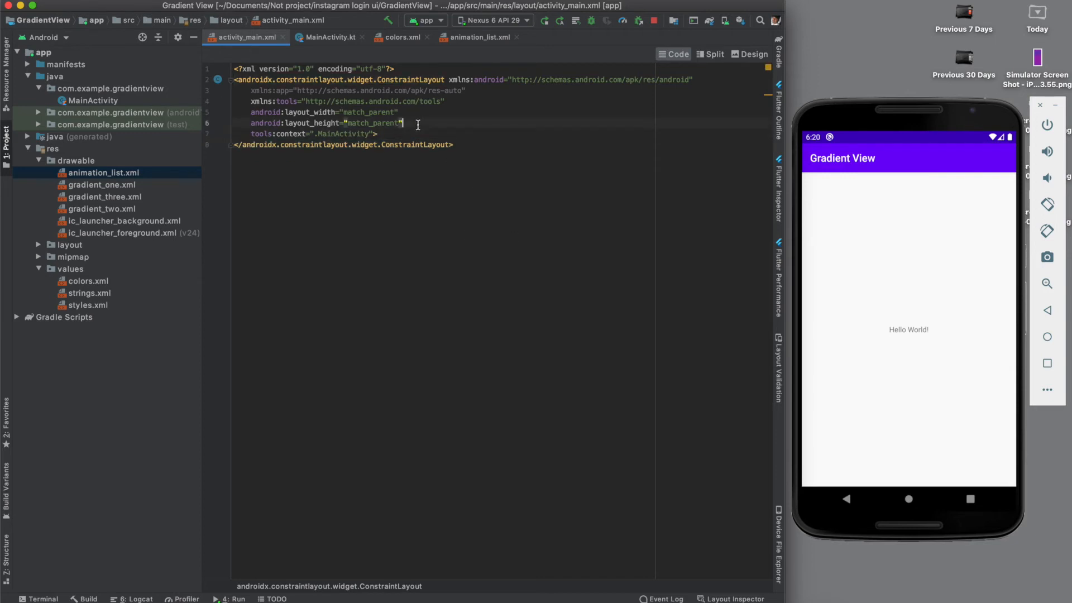
key("Enter")
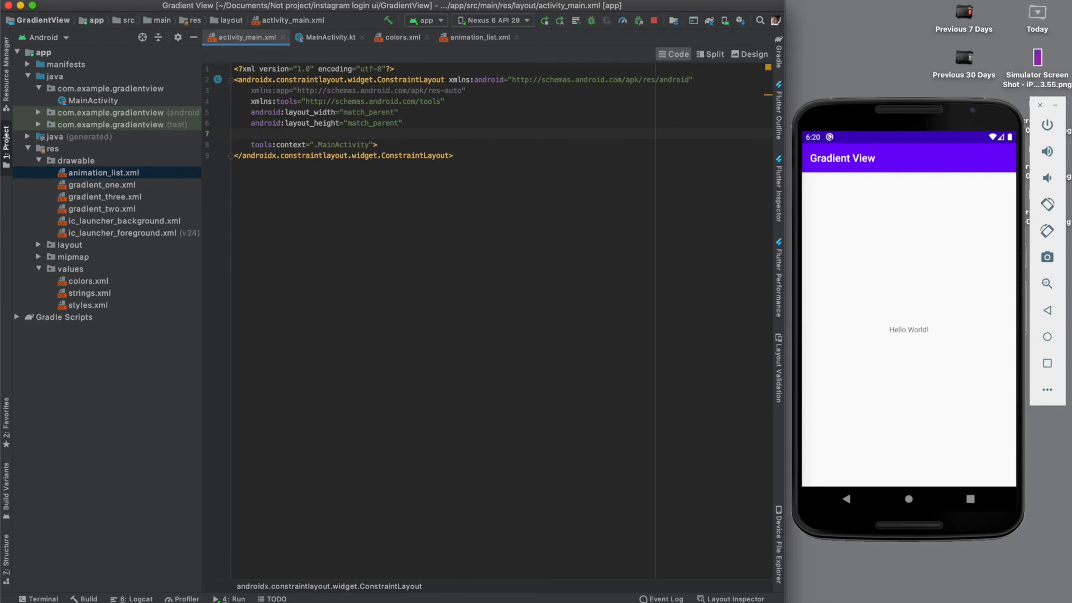
type("android:background=\"@drawable/animation_list")
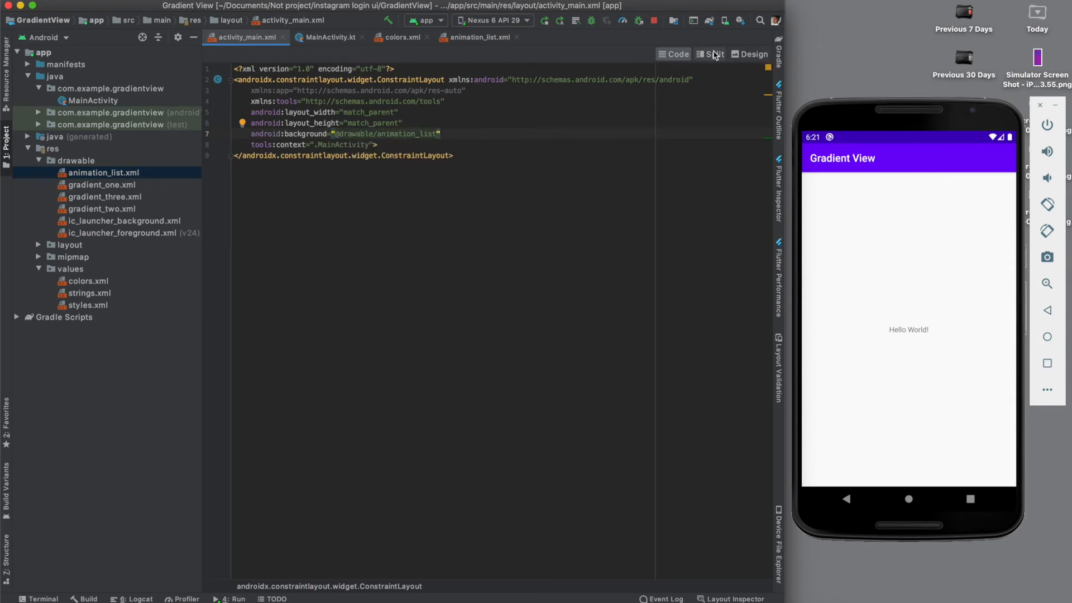
Step: Rerun the app so the emulator displays the full-screen purple gradient
left_click(711, 54)
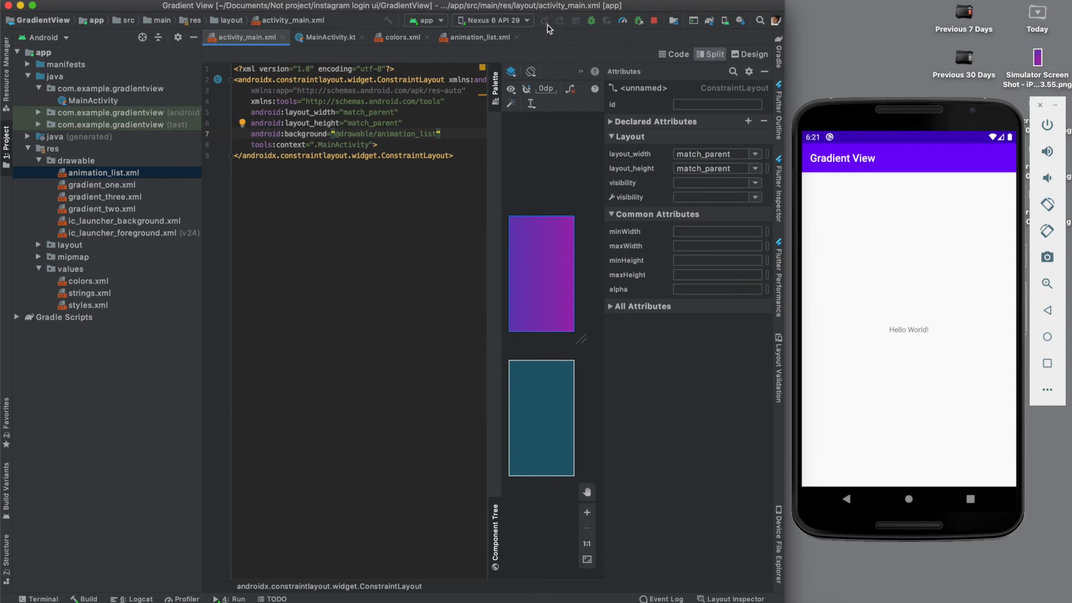
left_click(545, 21)
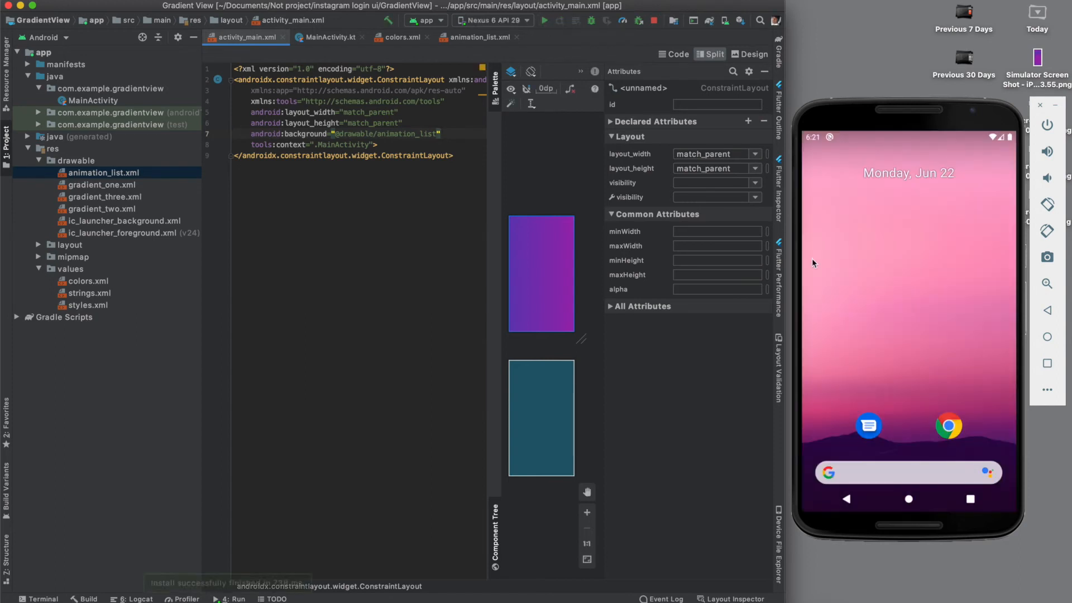
left_click(543, 20)
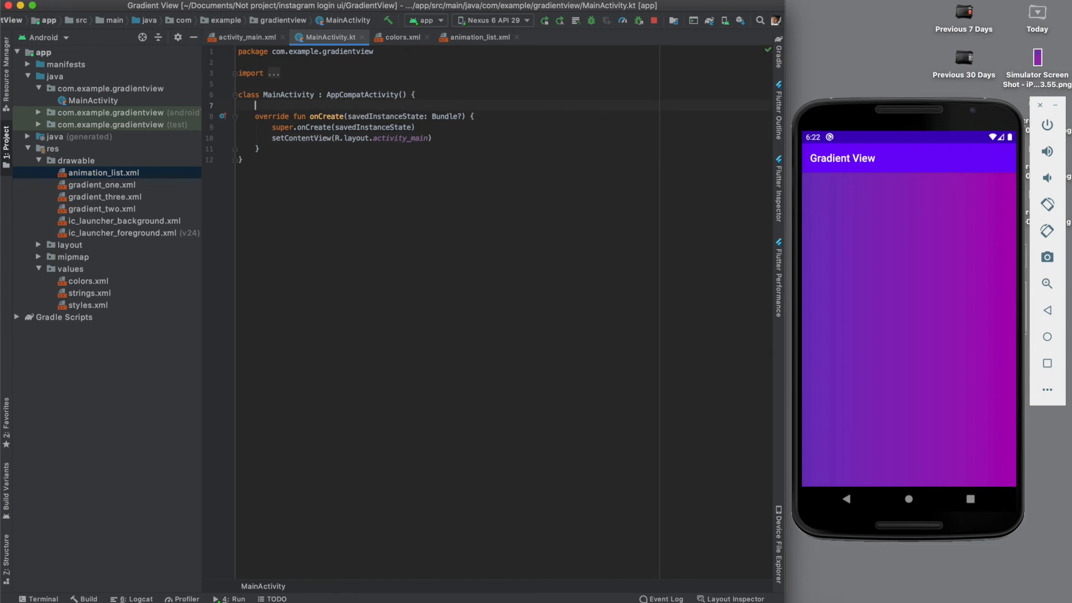
Step: Declare var drawableAnimation: AnimationDrawable in MainActivity and apply the lateinit quick fix
type("var")
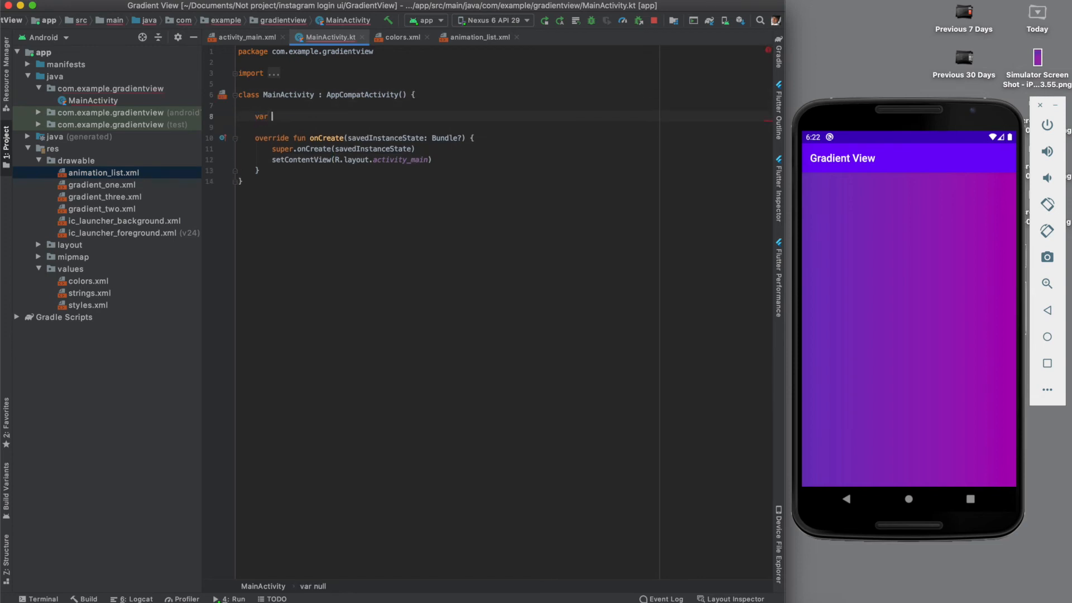
type("drawable")
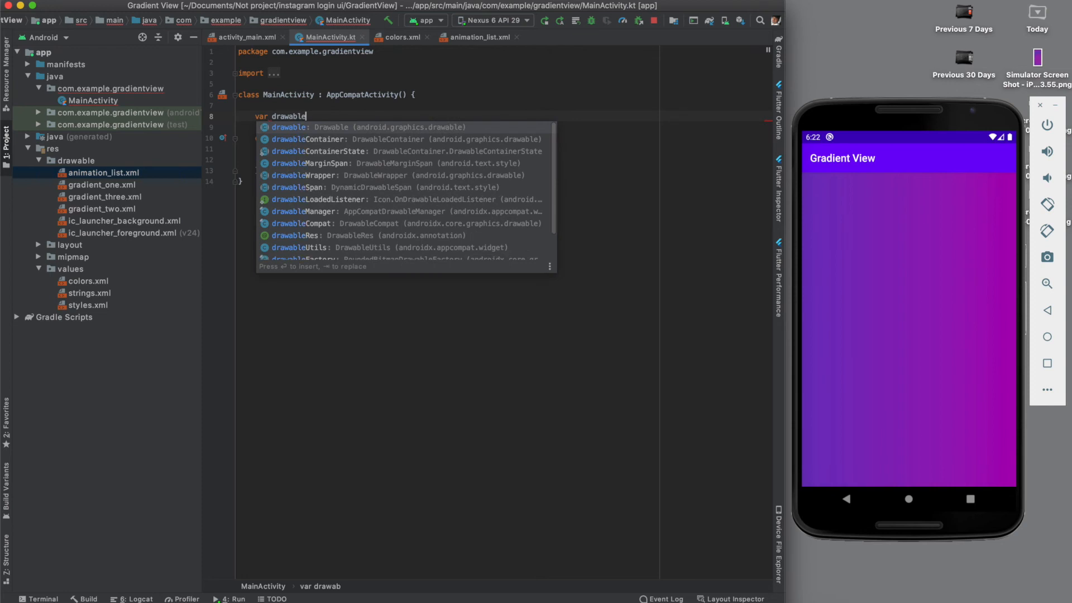
type("Animation: A")
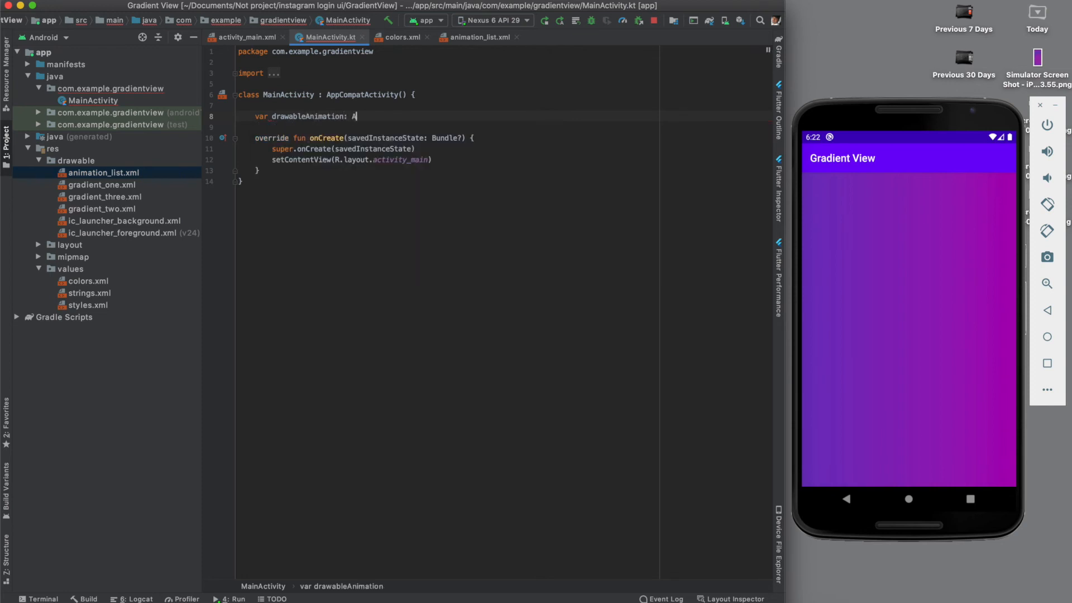
type("nimationDrawable")
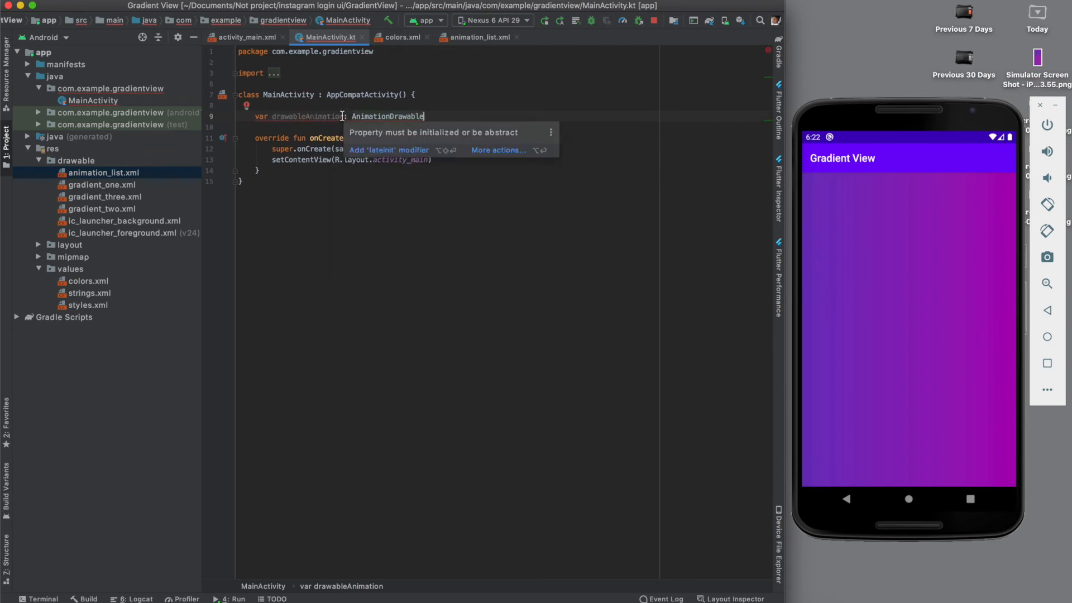
left_click(390, 149)
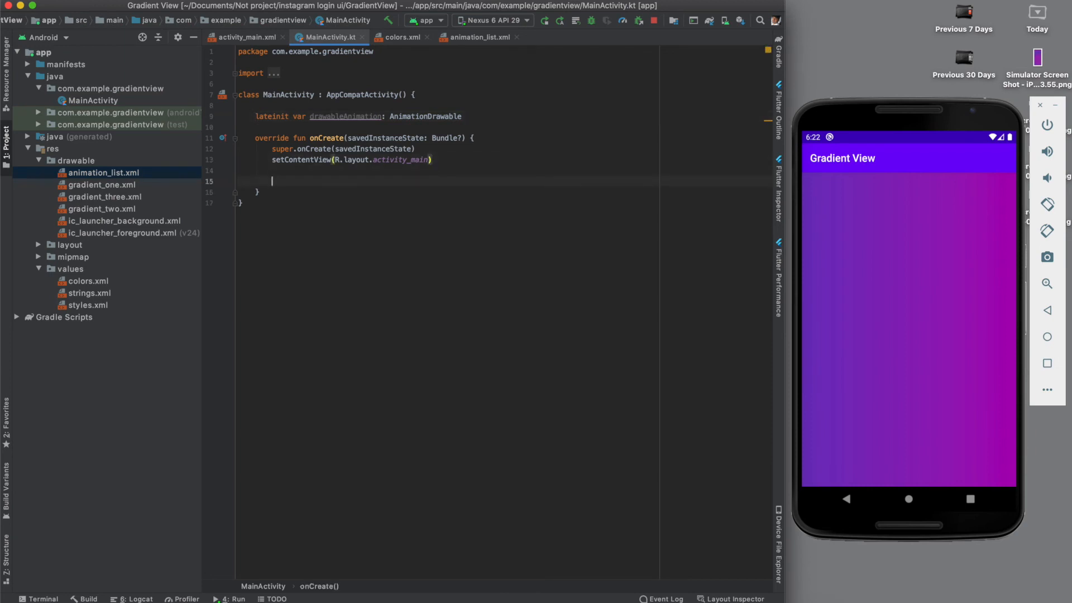
type("drawableAnimation")
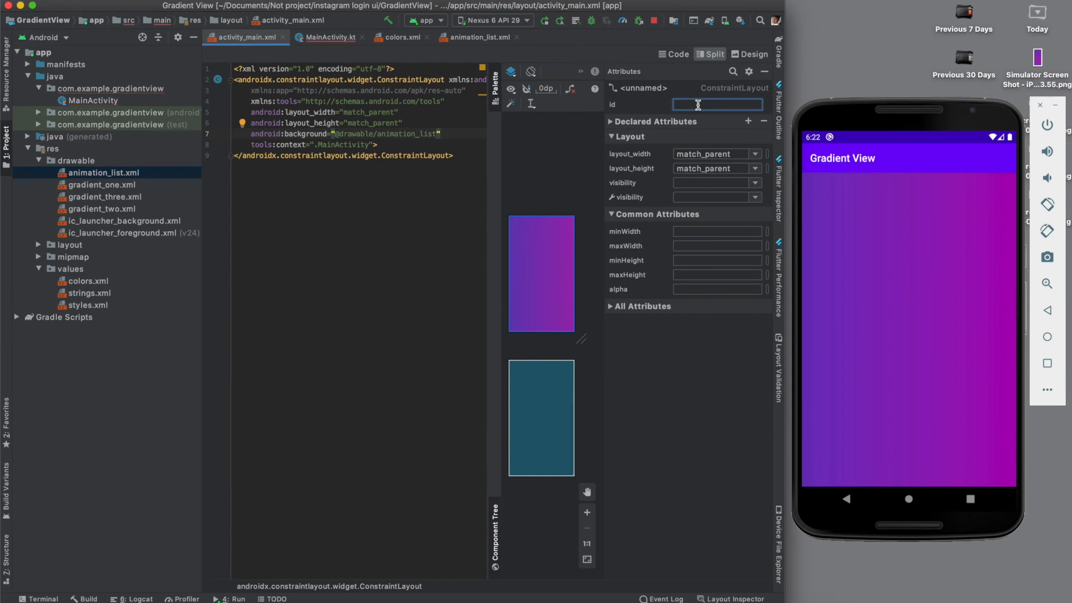
Step: Type mainView into the root ConstraintLayout's id field and confirm it
type("m")
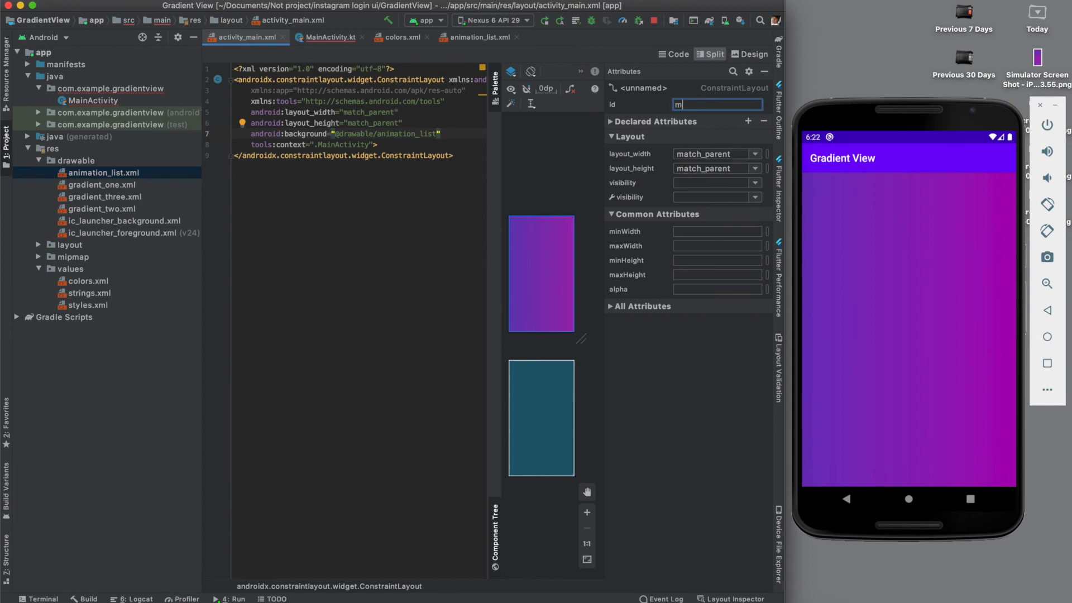
type("ainView")
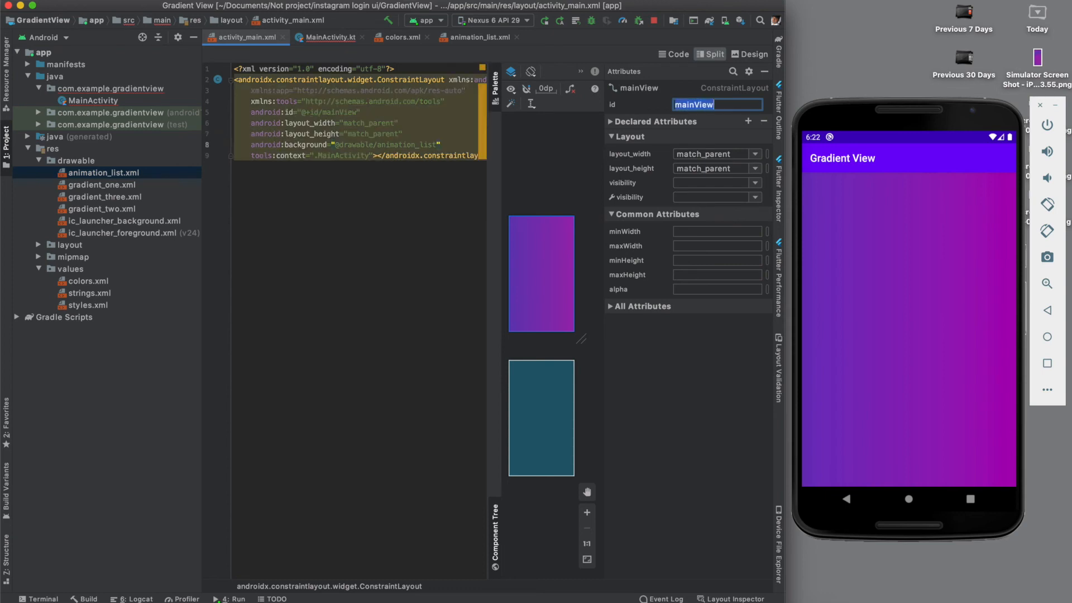
left_click(330, 37)
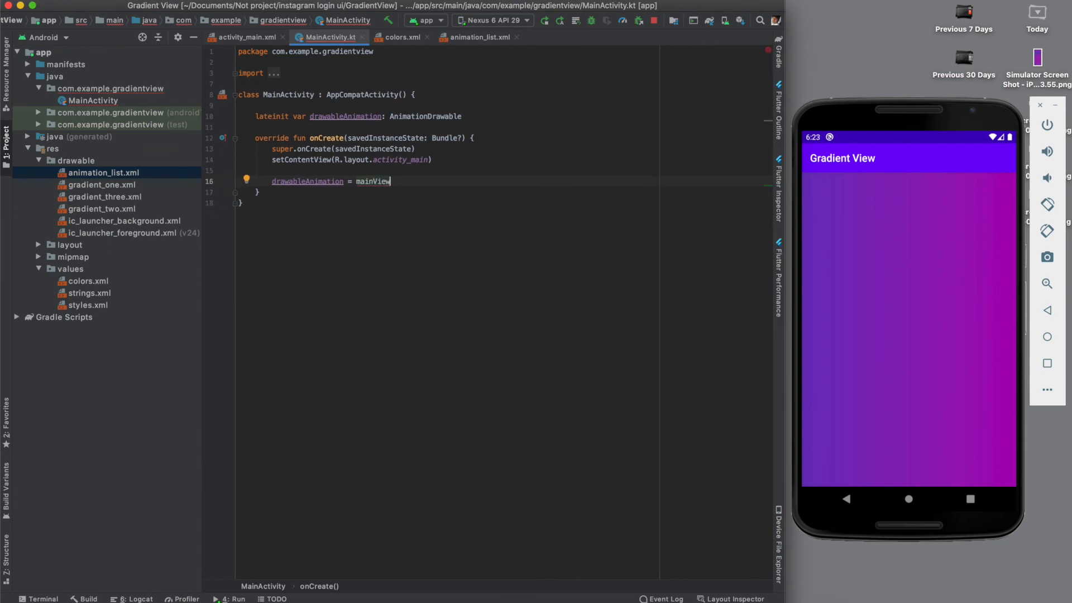
Step: Assign mainView.background as AnimationDrawable and set a 5000 ms enter fade duration
type(".background")
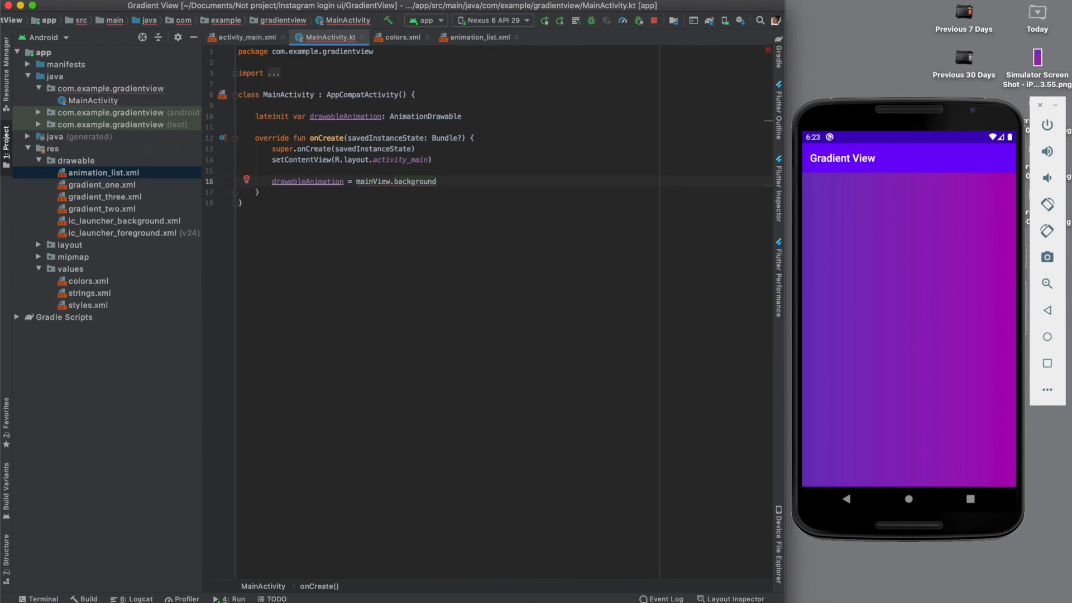
type("as AnimationDrawable")
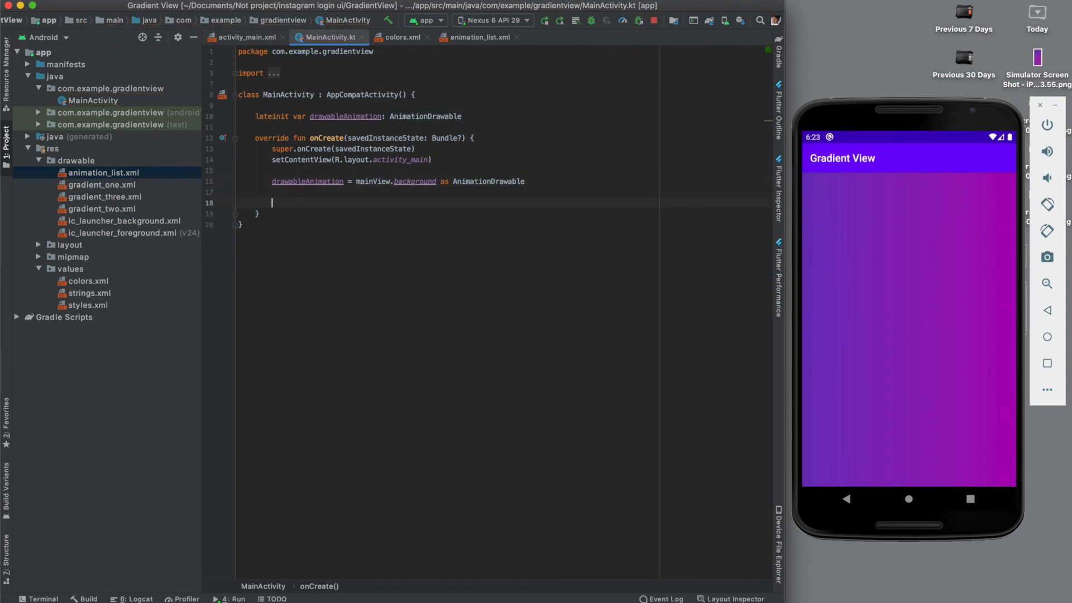
type("drawableAnimation")
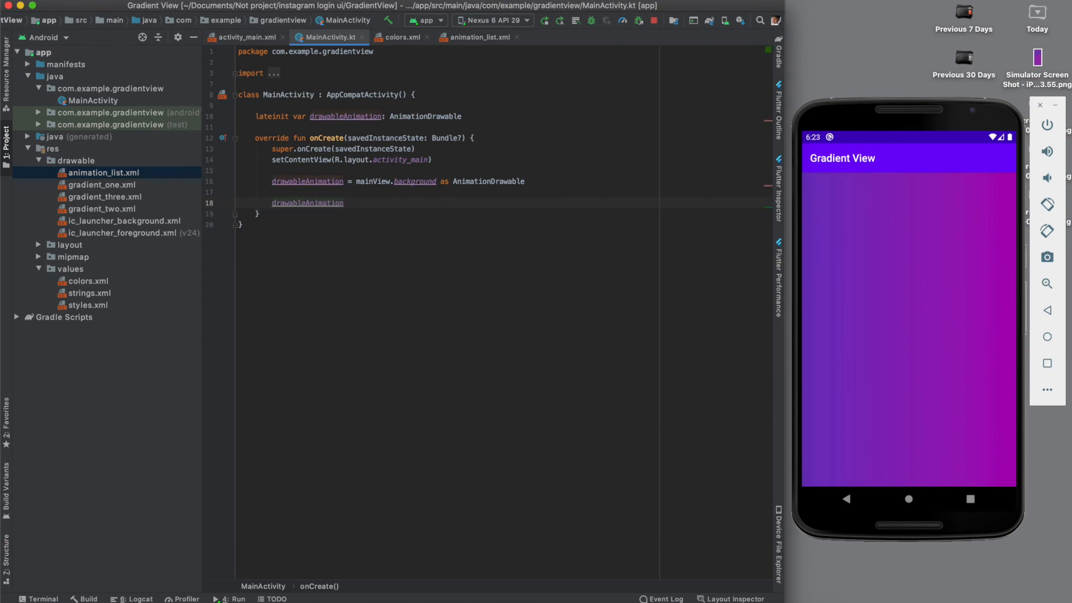
type(".setEnterFadeDuration(")
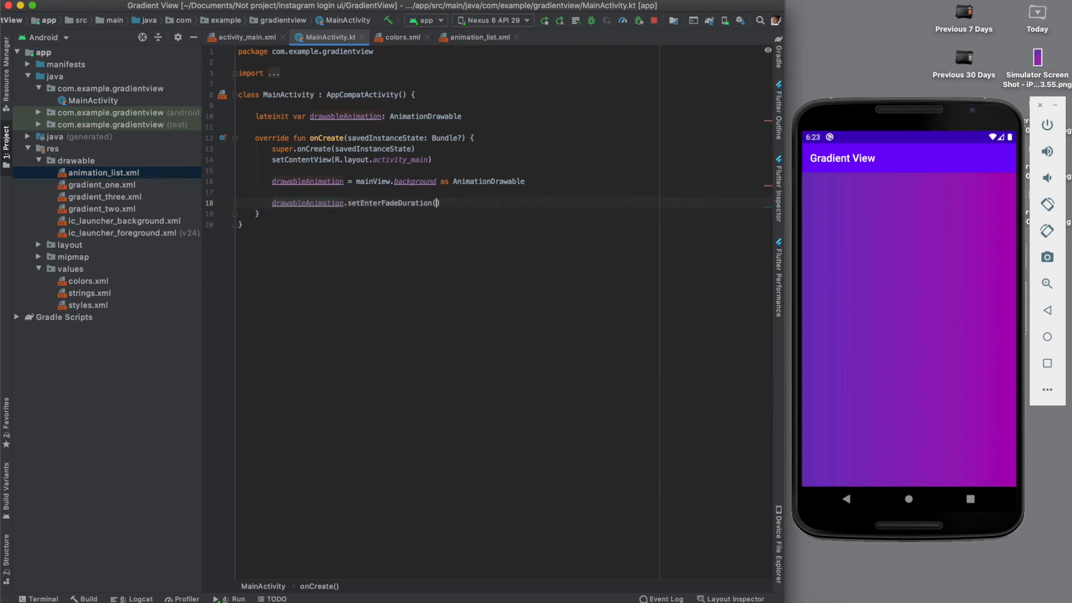
type("5000")
type("d")
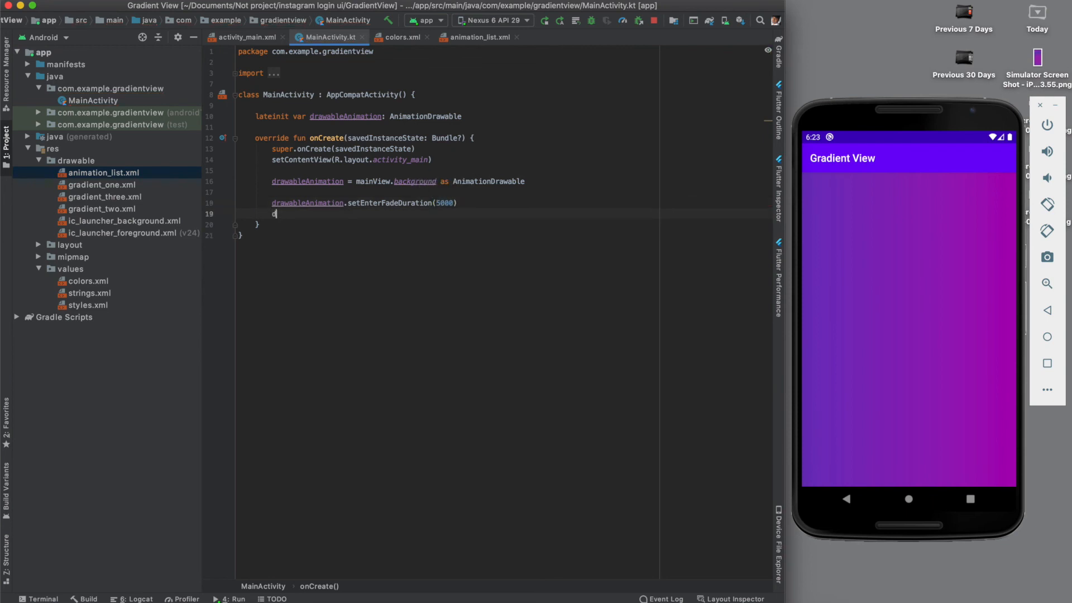
Step: Set a 2000 ms exit fade and call drawableAnimation.start() in an onStart override
type("r")
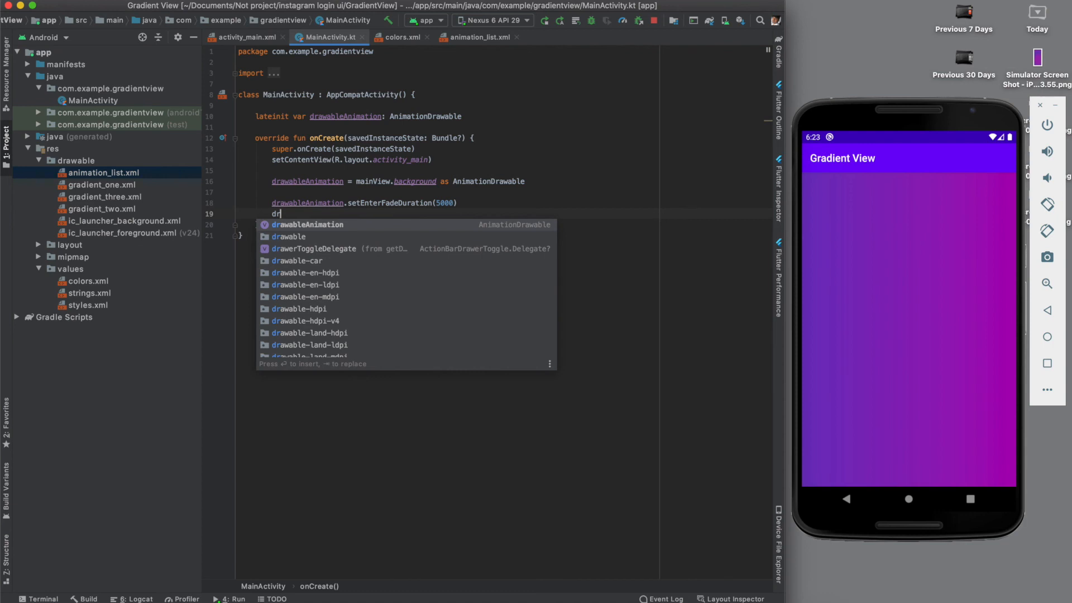
type("rawableAnimation.setExitFadeDuration(")
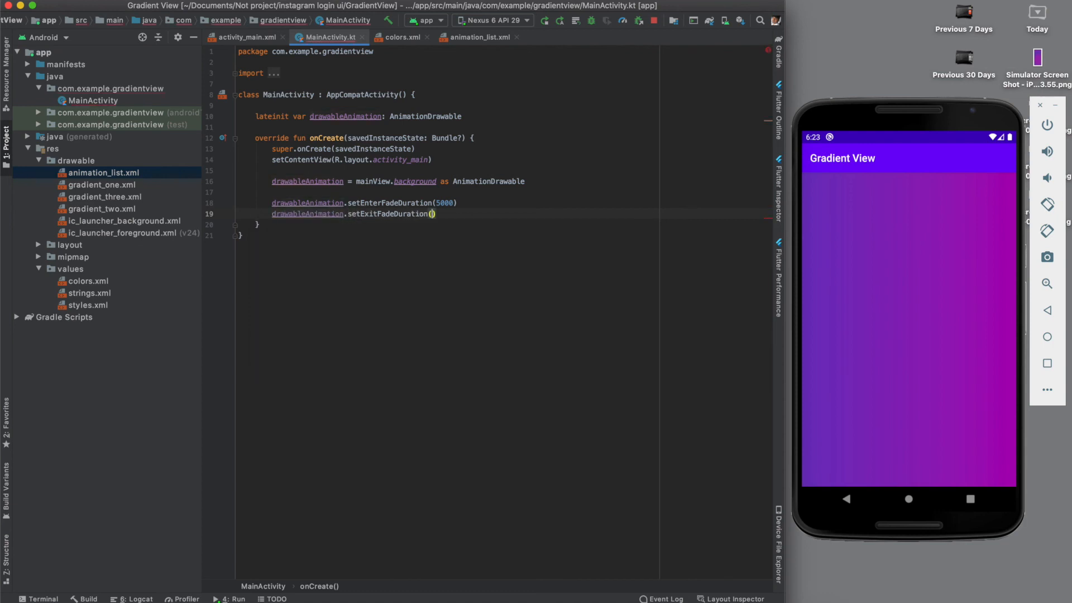
type("2000")
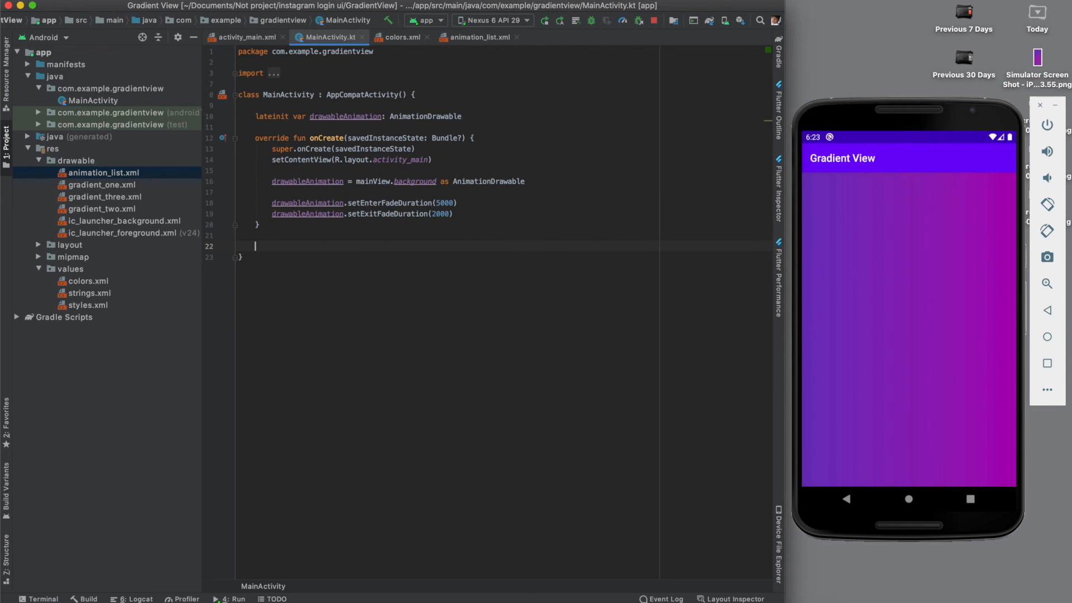
type("onst")
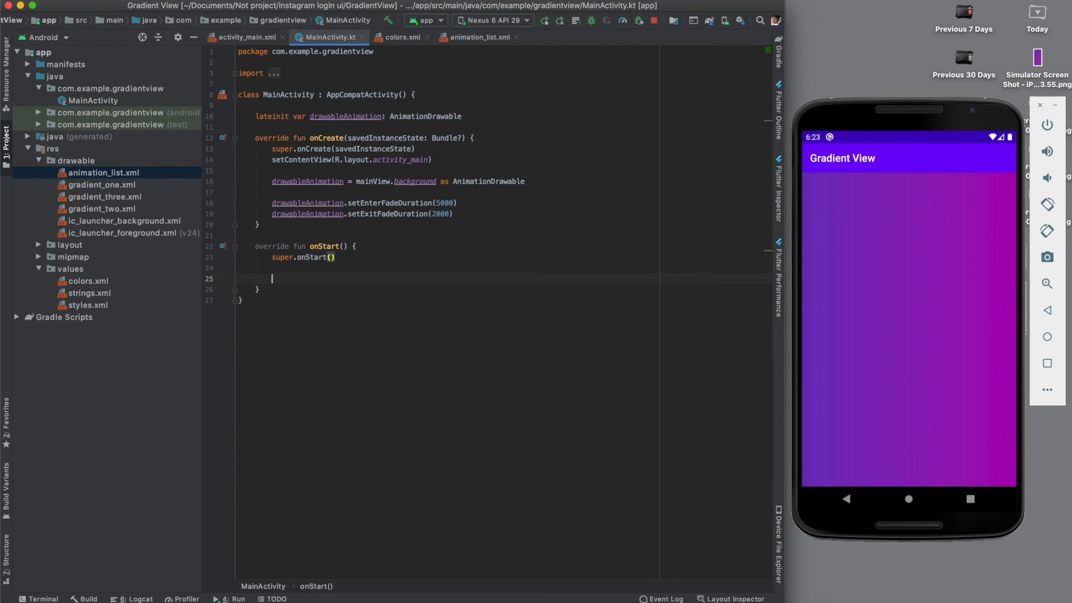
type("drawableAnimation.start(")
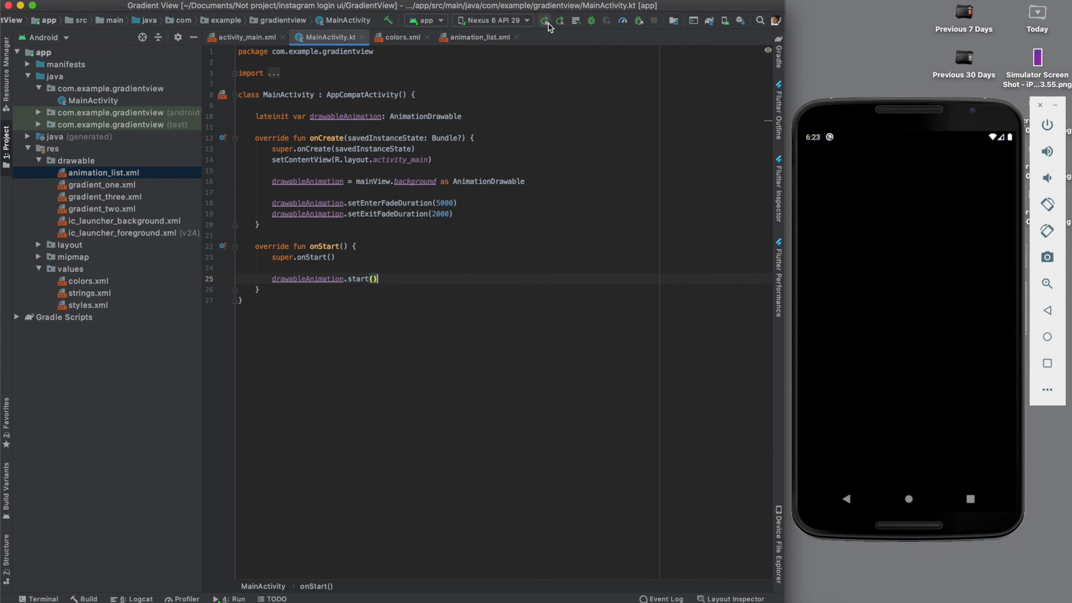
Step: Run 'app' again to reinstall the updated animated-background app on the emulator
left_click(544, 20)
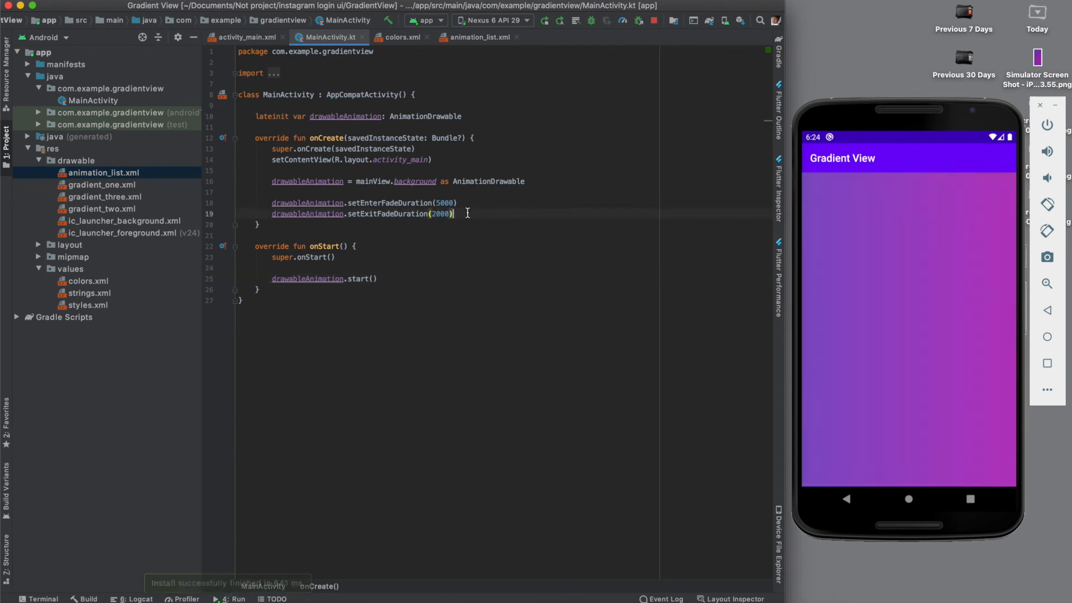
Step: Add supportActionBar?.hide() to onCreate and rerun the app without a title bar
type("su")
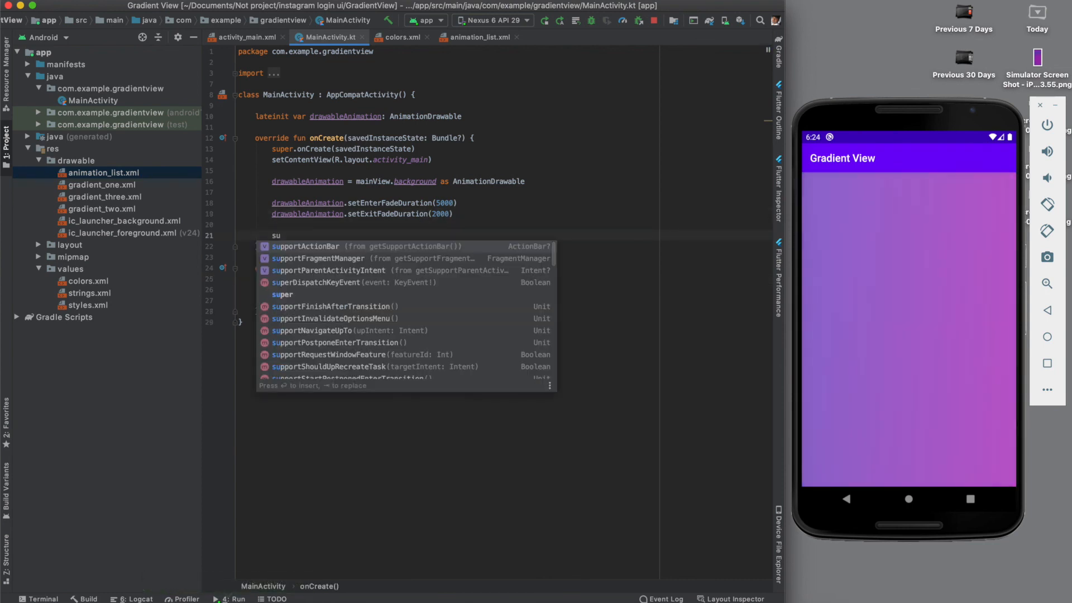
type("supportActionBar.hi")
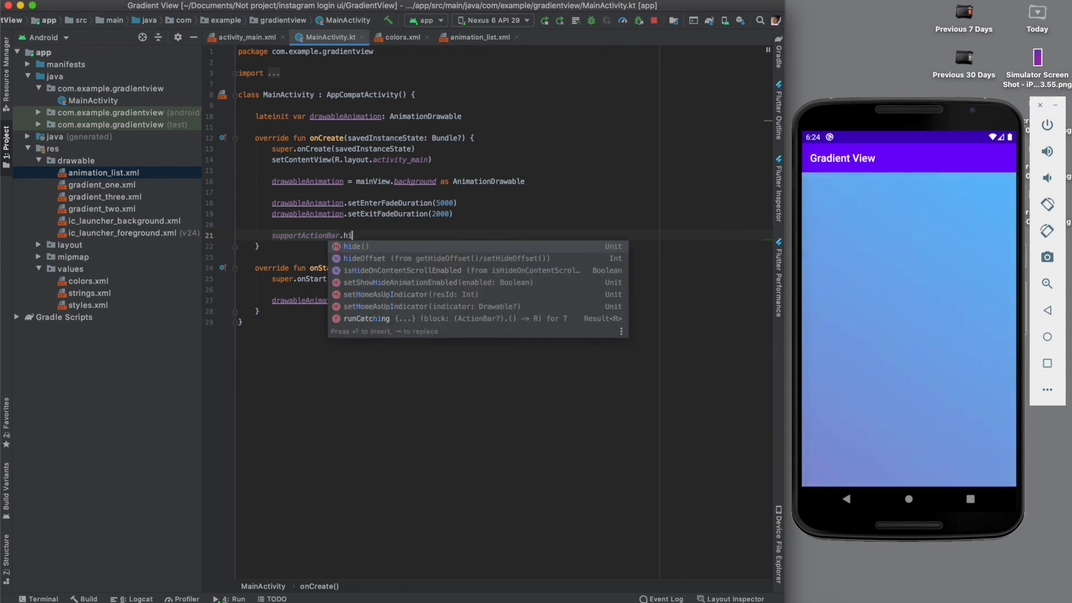
key("Enter")
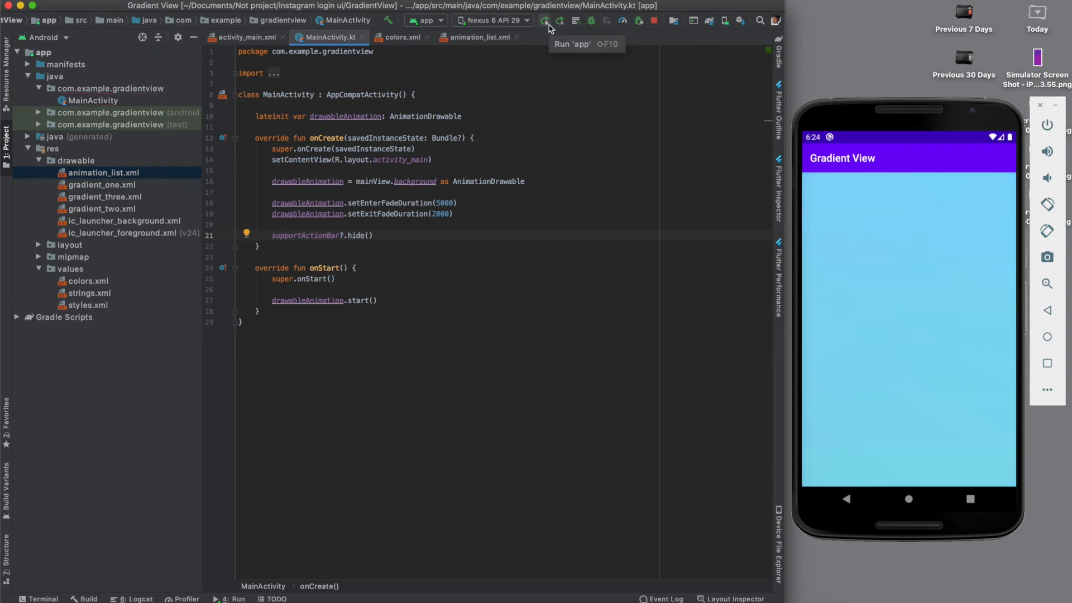
left_click(546, 20)
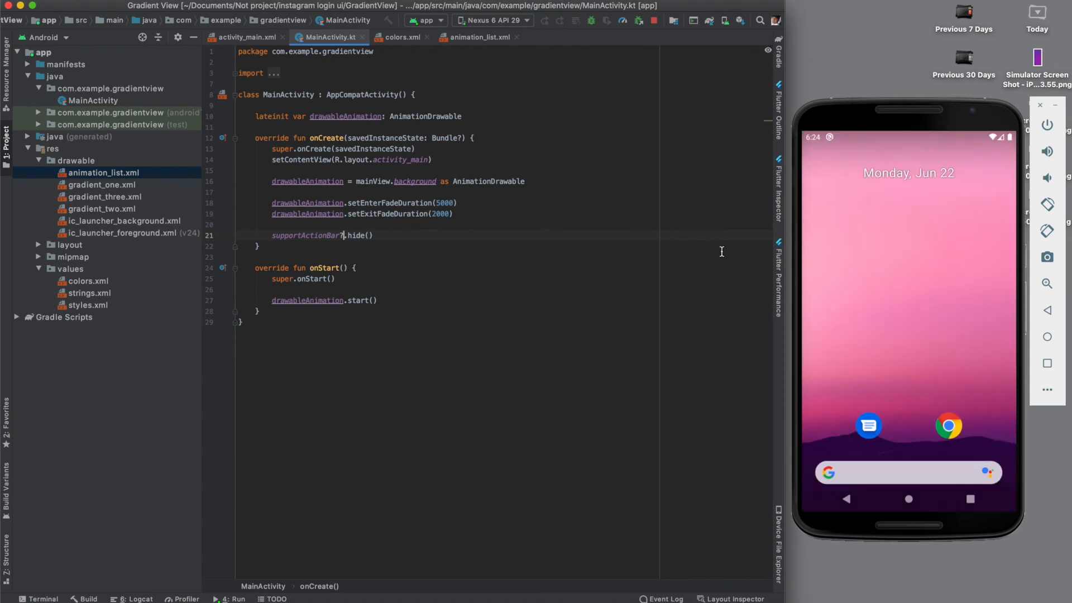
left_click(228, 598)
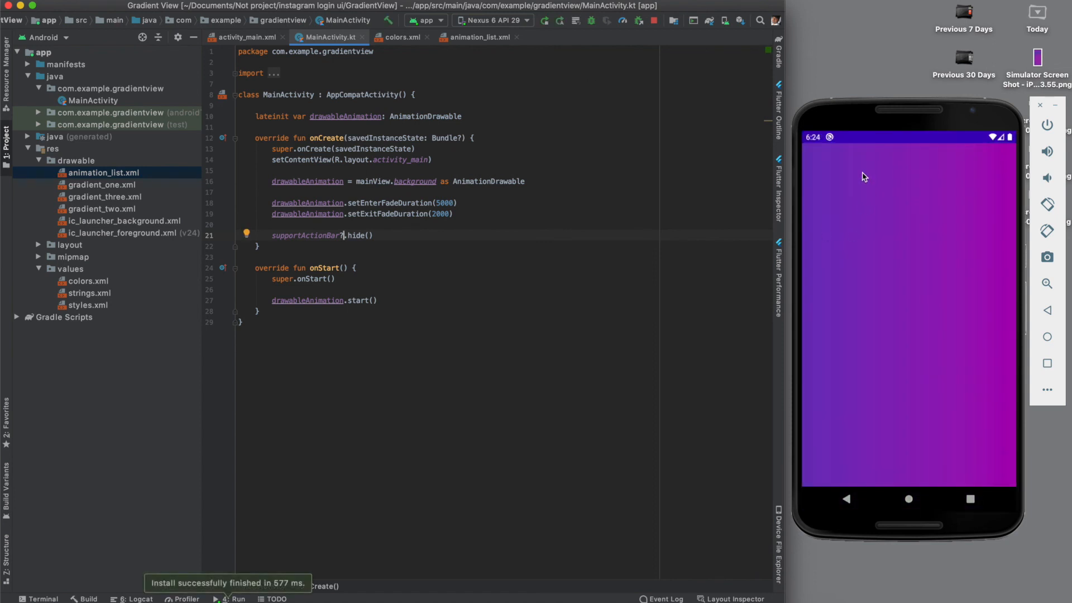
mouse_move(901, 162)
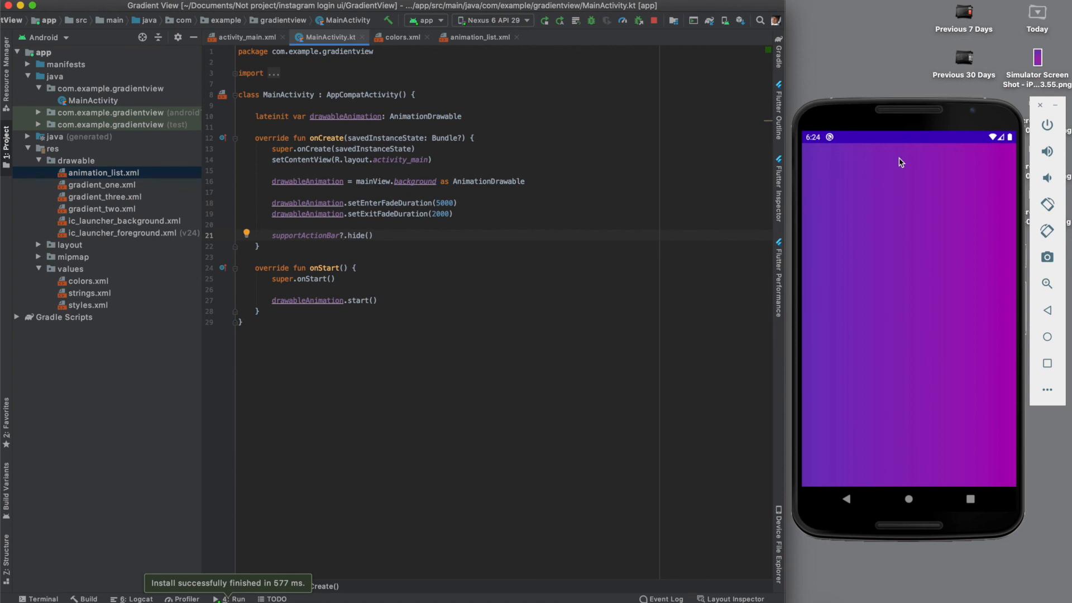